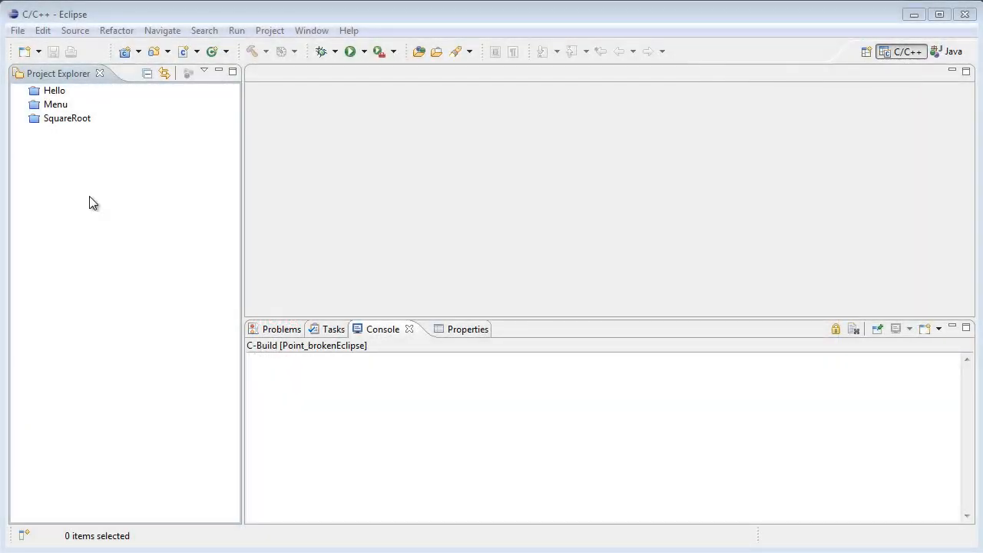
Create a Hello World ANSI C project named Point from the Project Explorer.
{"action": "right_click", "coordinate": [93, 203]}
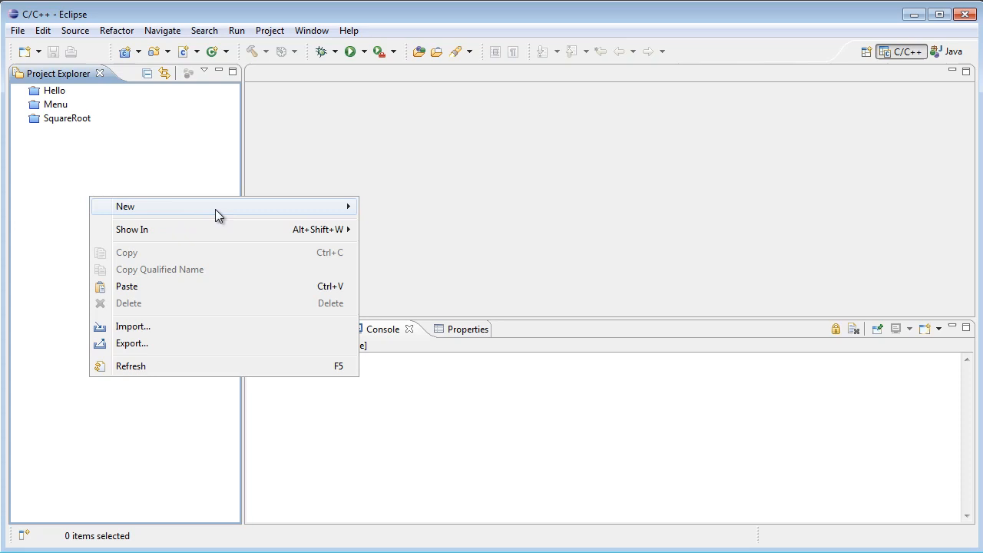
{"action": "left_click", "coordinate": [125, 206]}
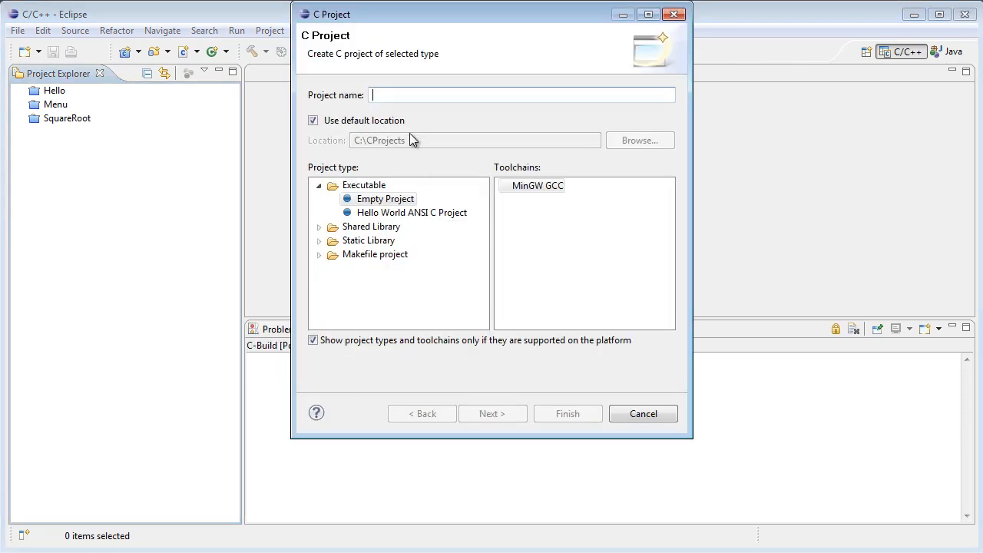
{"action": "type", "text": "Point"}
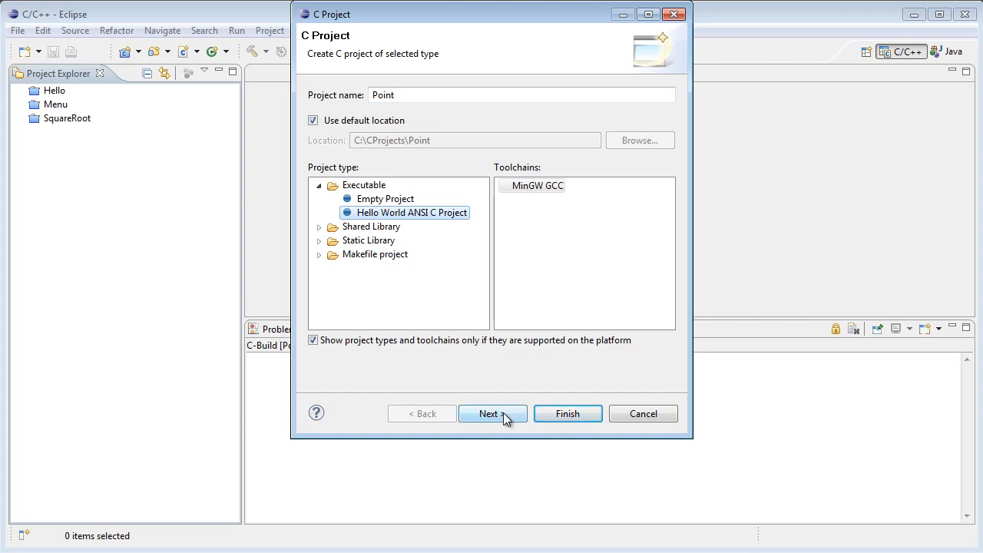
{"action": "left_click", "coordinate": [492, 413]}
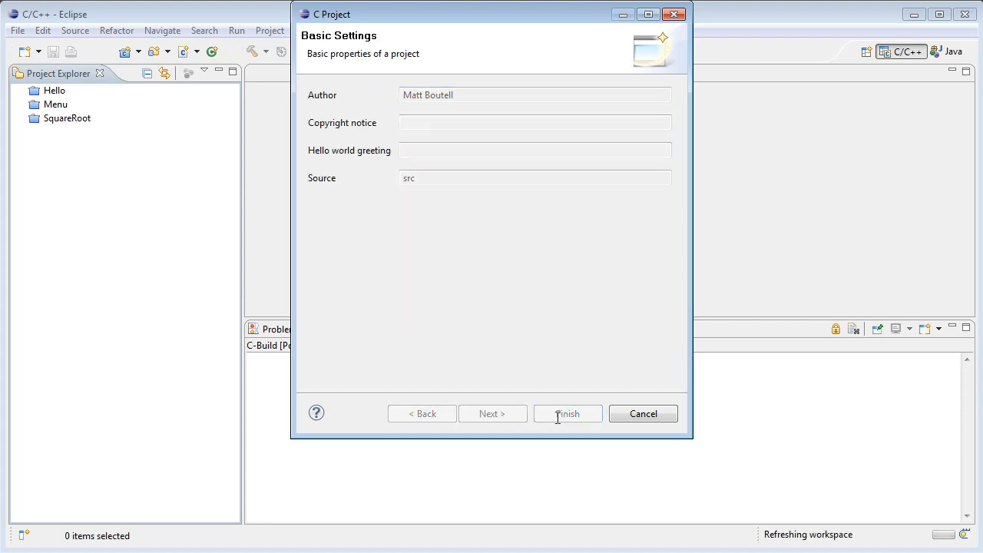
{"action": "left_click", "coordinate": [568, 413]}
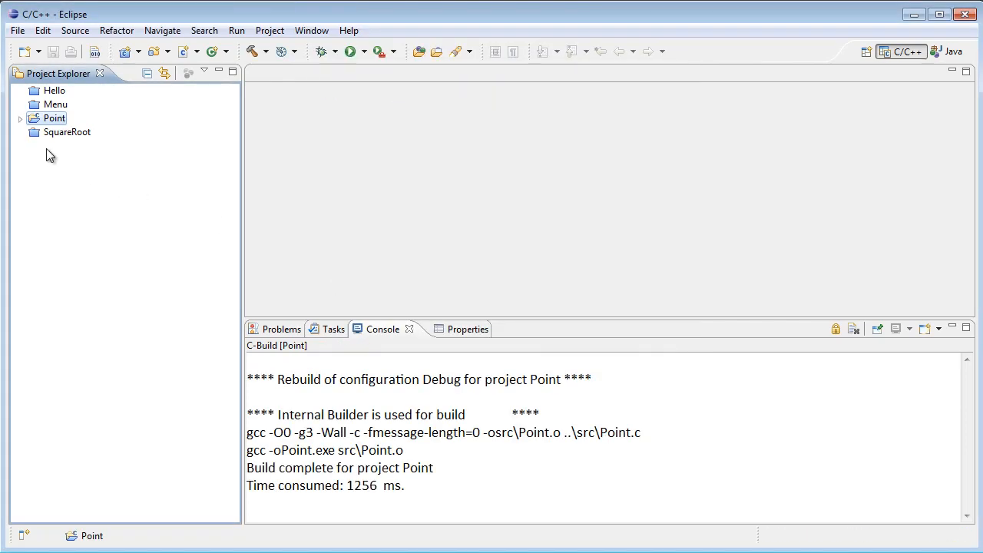
Open Point.c and set its Description to 'Calculates the midpoint of two points.'.
{"action": "left_click", "coordinate": [20, 116]}
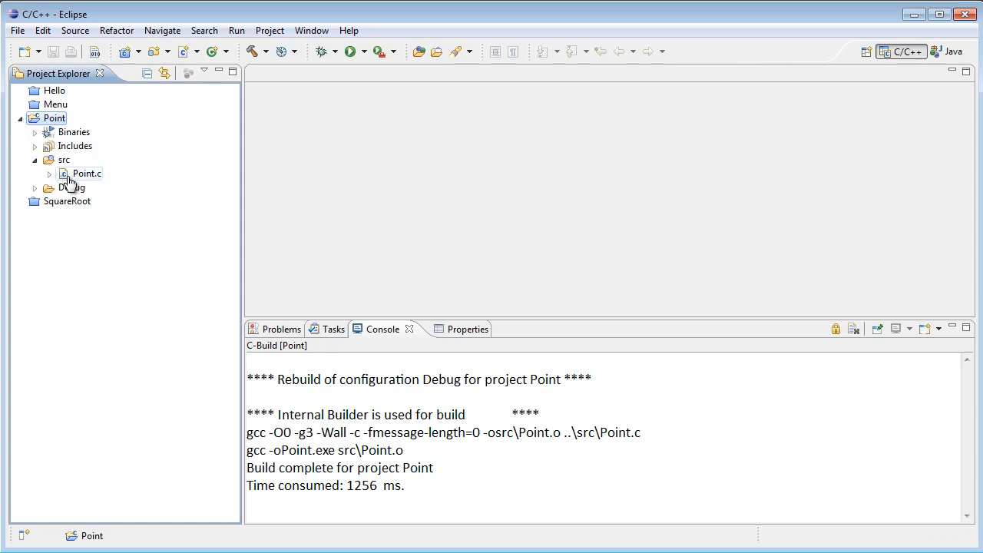
{"action": "double_click", "coordinate": [87, 172]}
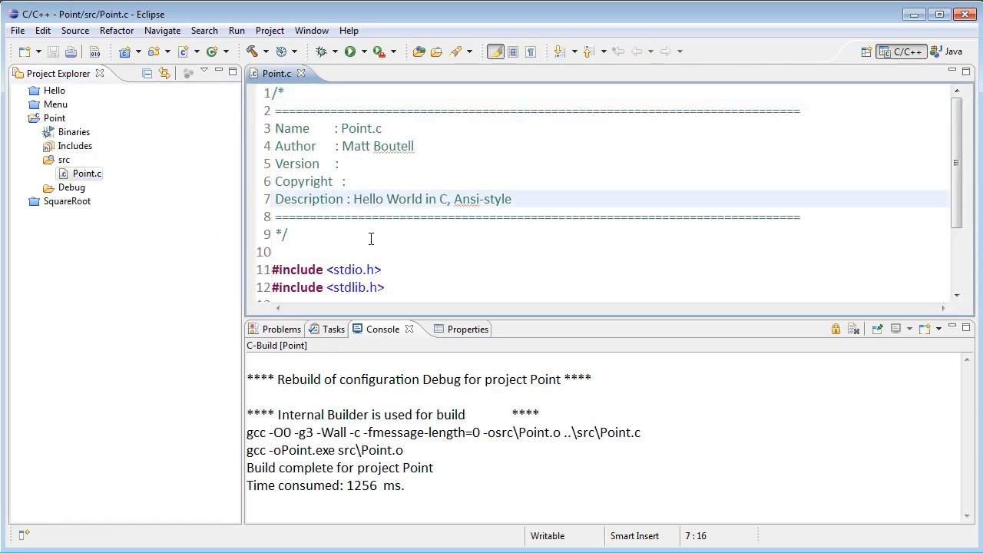
{"action": "key", "text": "Delete"}
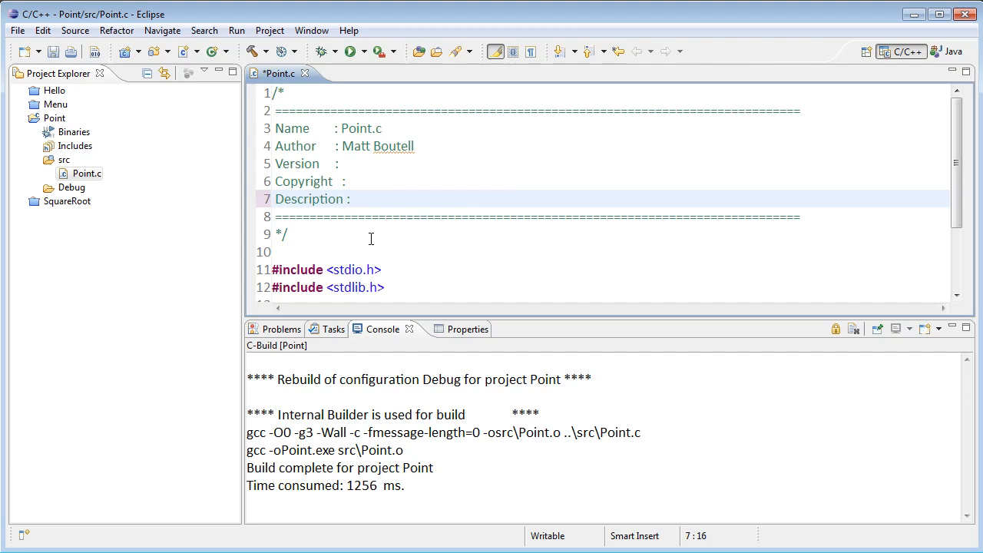
{"action": "type", "text": "Calcula"}
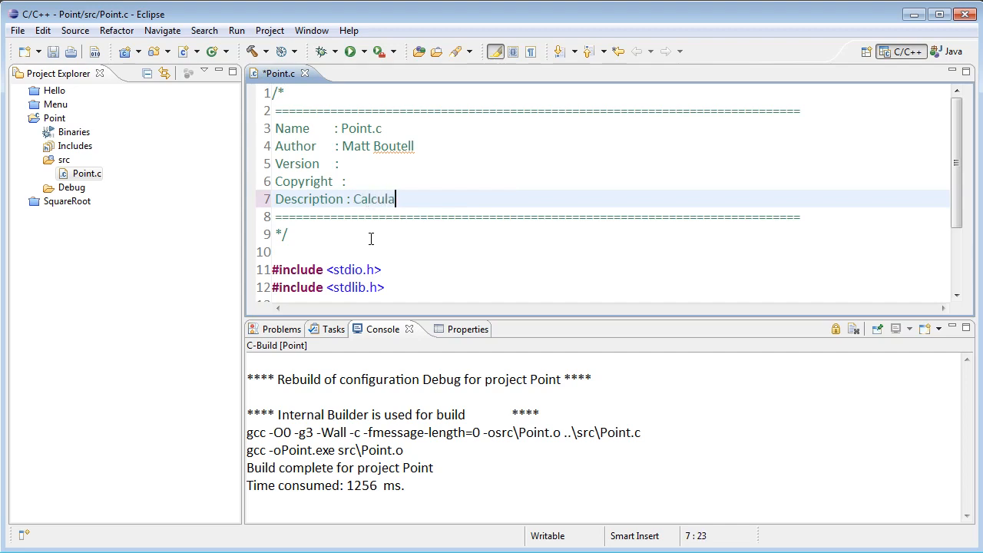
{"action": "type", "text": "te the m"}
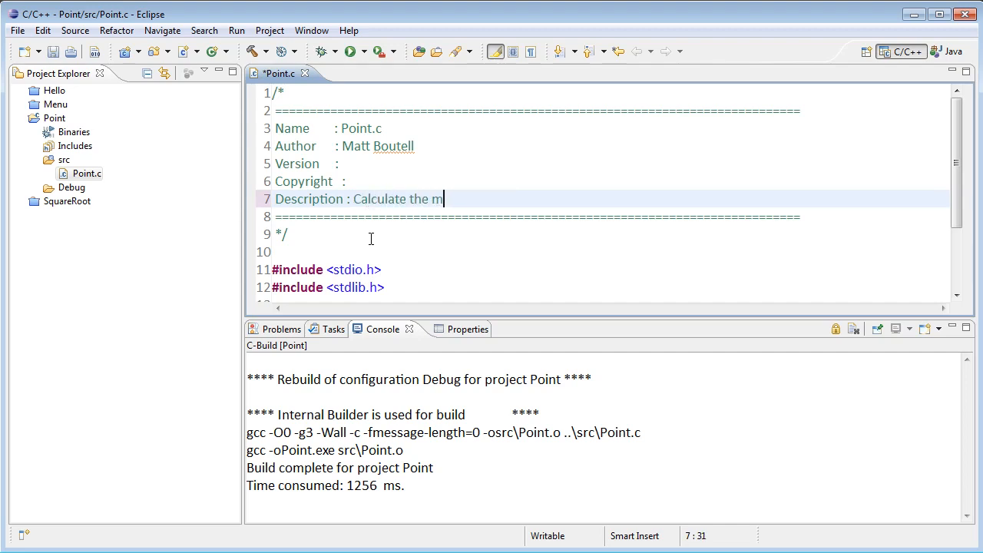
{"action": "type", "text": "idpoint of"}
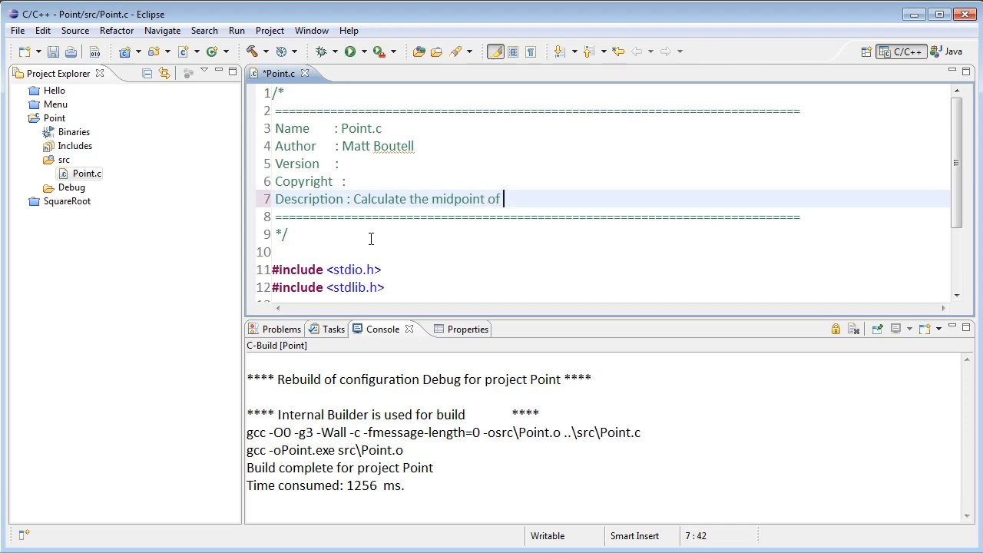
{"action": "type", "text": "two points."}
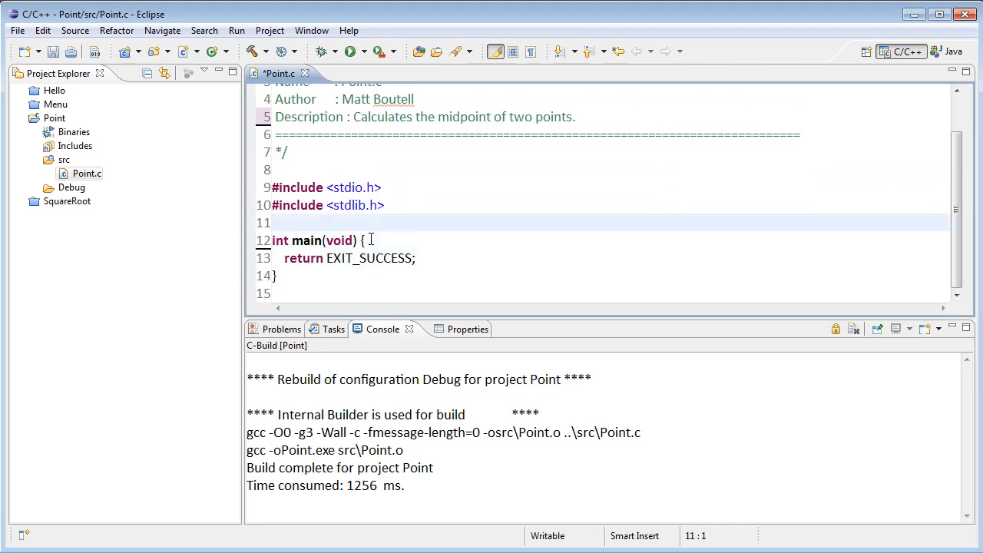
Declare typedef struct { float x; float y; } Point; above main.
{"action": "key", "text": "Return"}
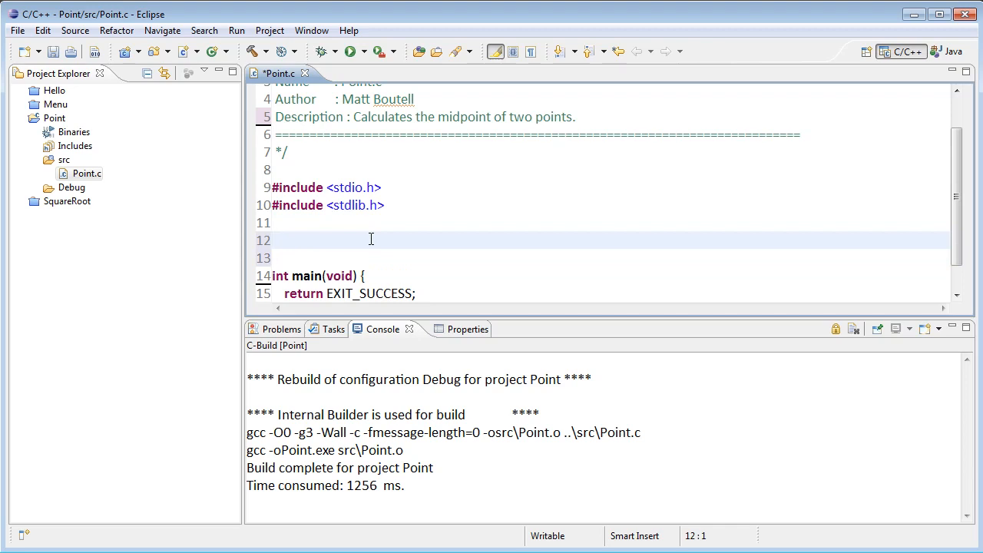
{"action": "type", "text": "typedef"}
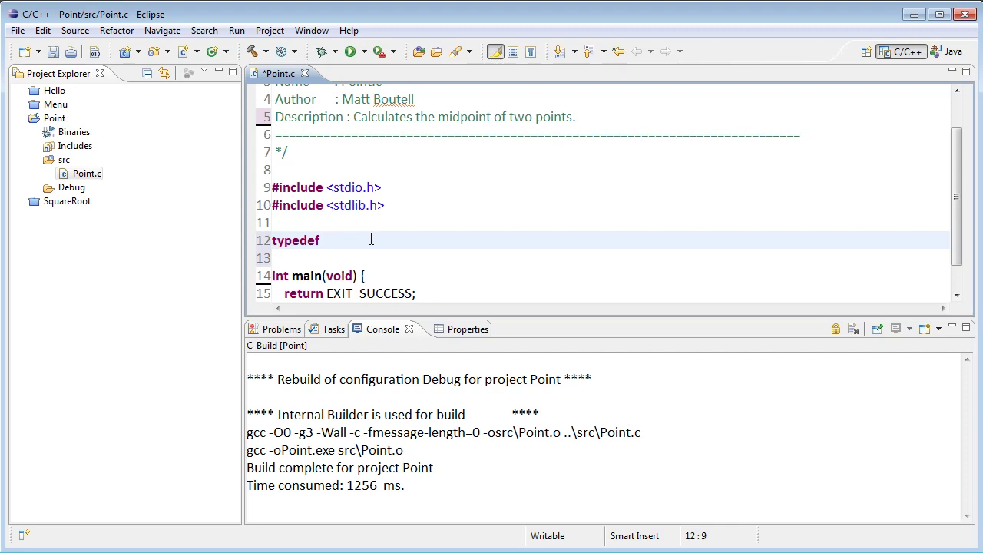
{"action": "type", "text": "str"}
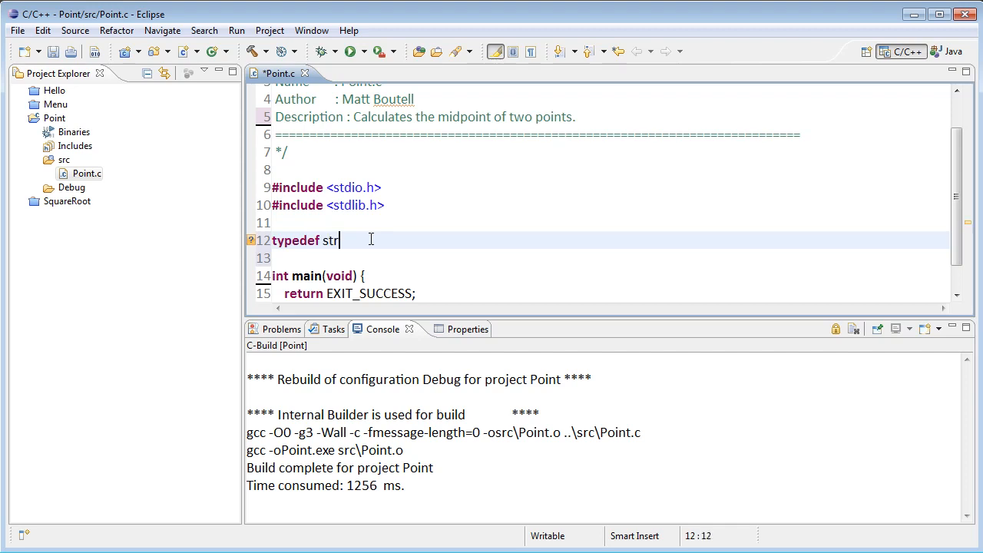
{"action": "type", "text": "uct {"}
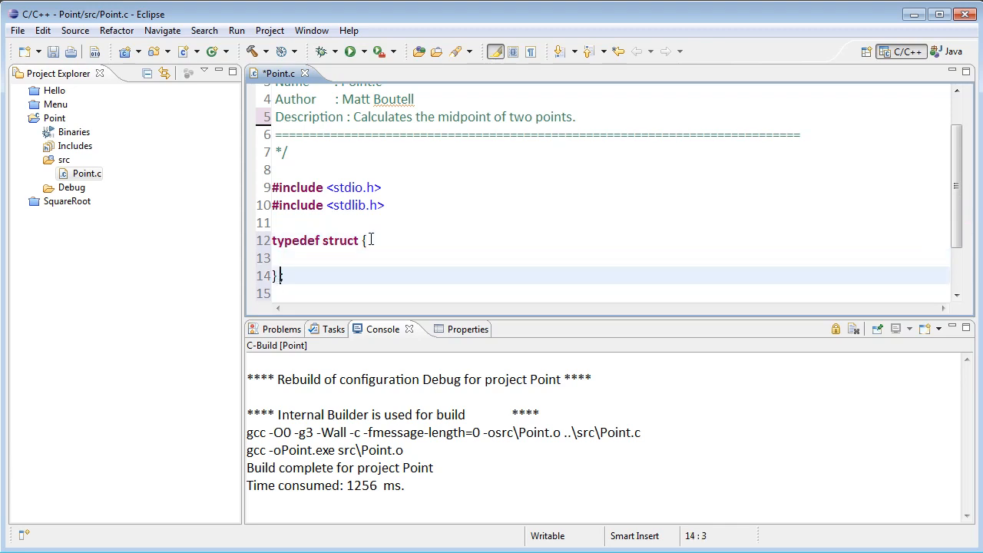
{"action": "type", "text": "Point;"}
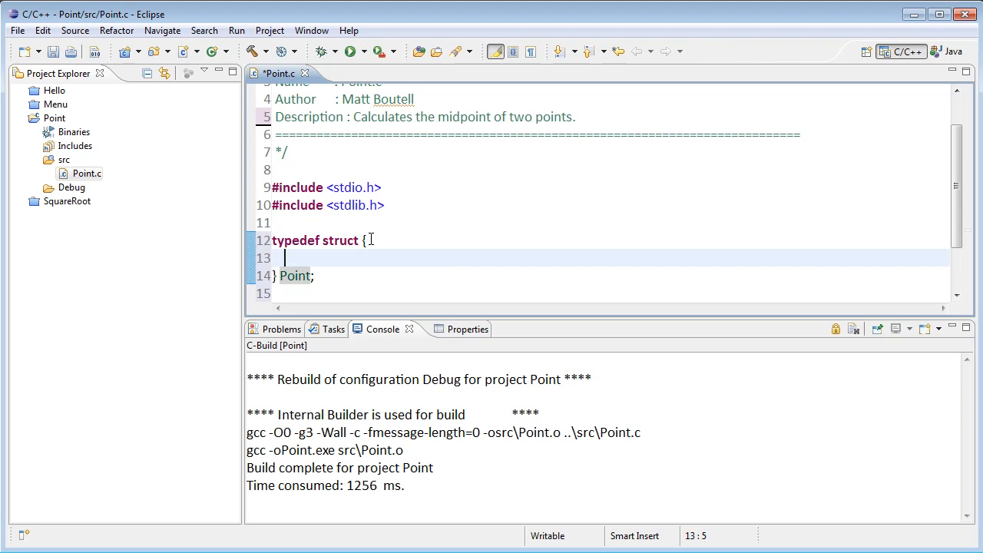
{"action": "type", "text": "fla"}
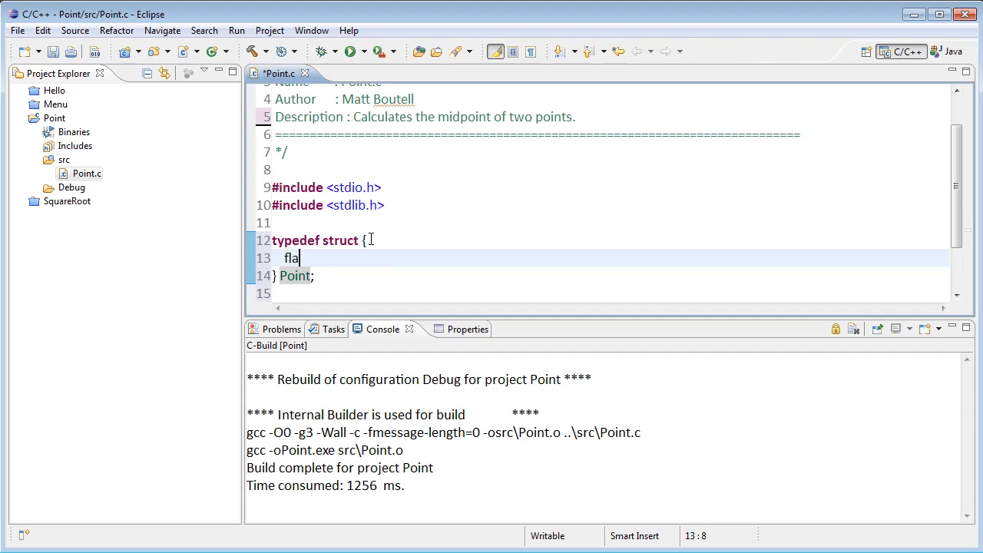
{"action": "type", "text": "oat"}
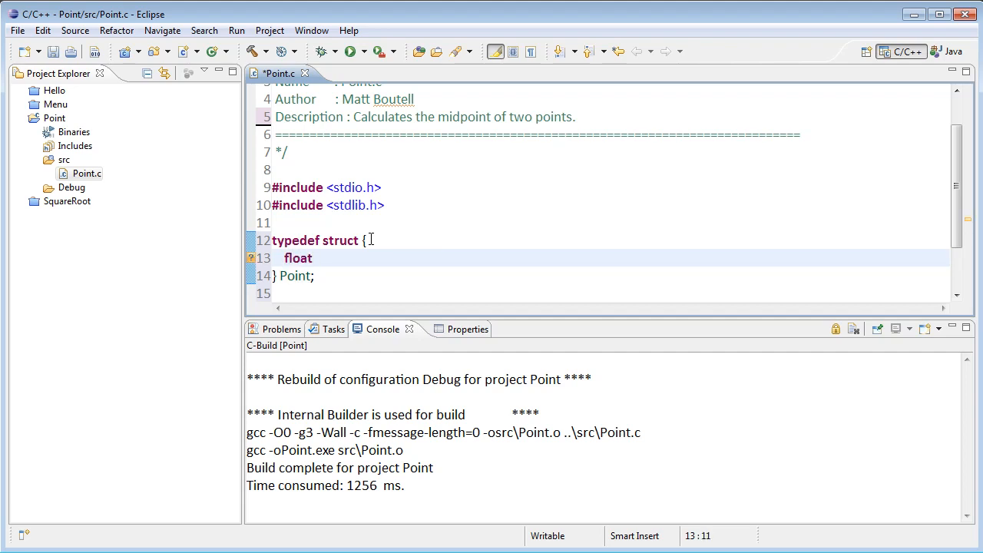
{"action": "type", "text": "x;"}
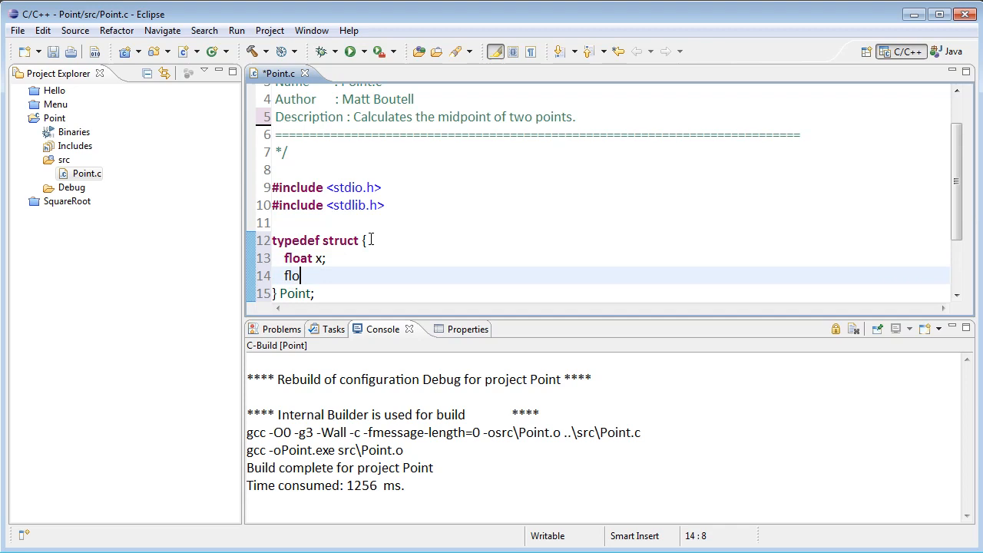
{"action": "type", "text": "at y;"}
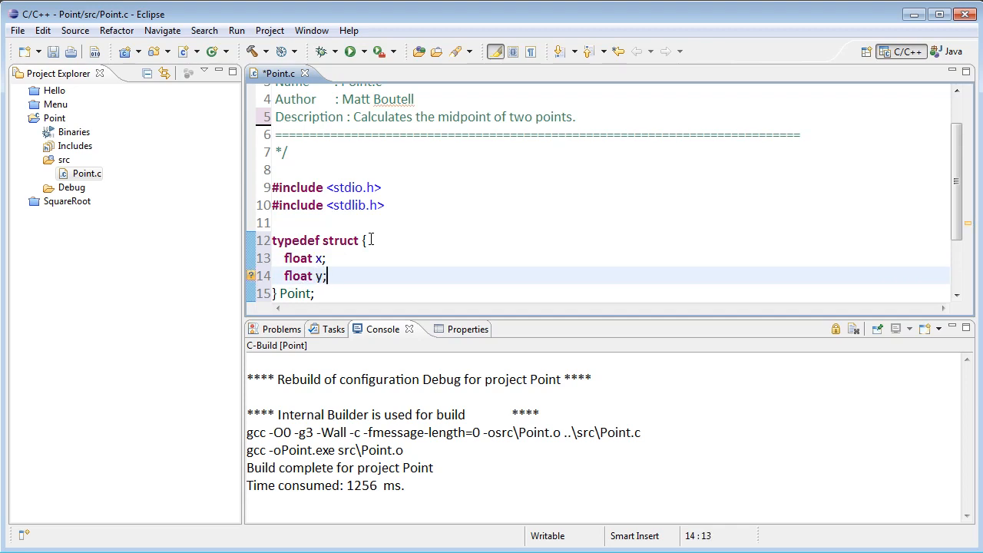
{"action": "left_click", "coordinate": [314, 293]}
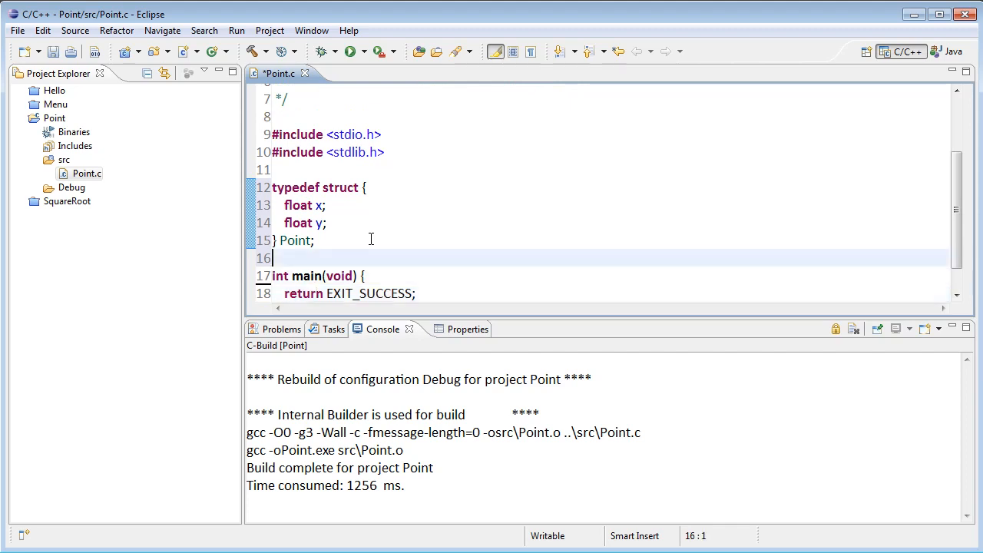
In main, declare Point p1 = makePoint(6, 10);.
{"action": "left_click", "coordinate": [346, 293]}
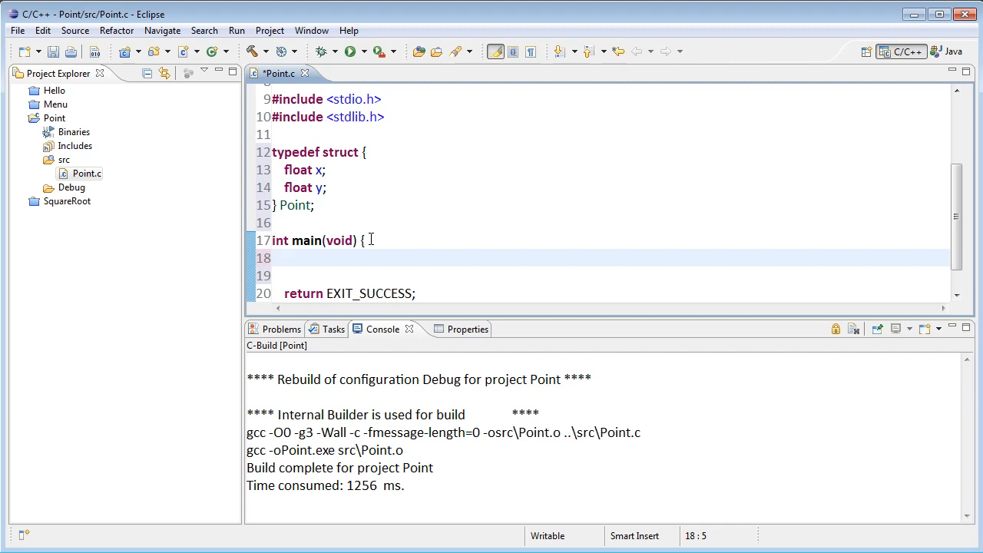
{"action": "left_click", "coordinate": [286, 258]}
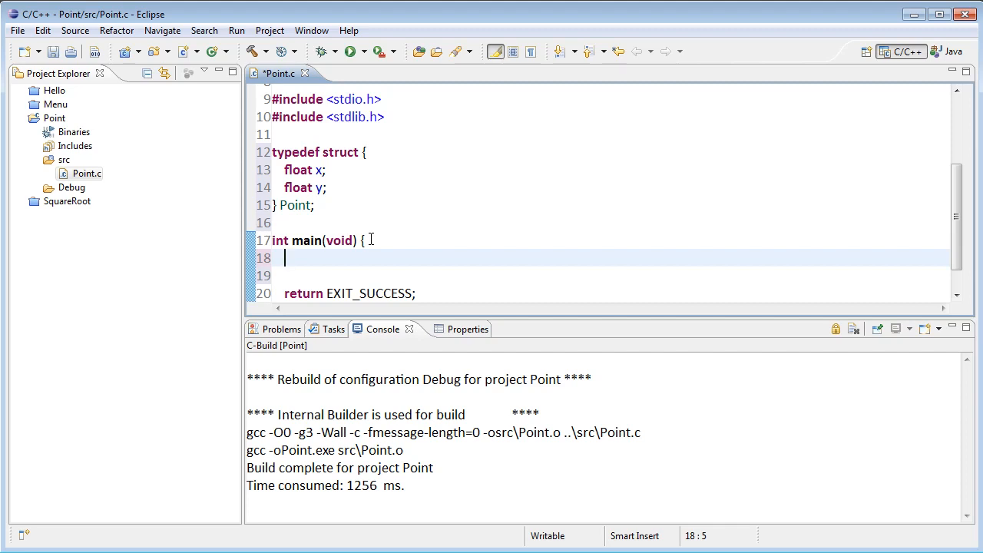
{"action": "type", "text": "Poi"}
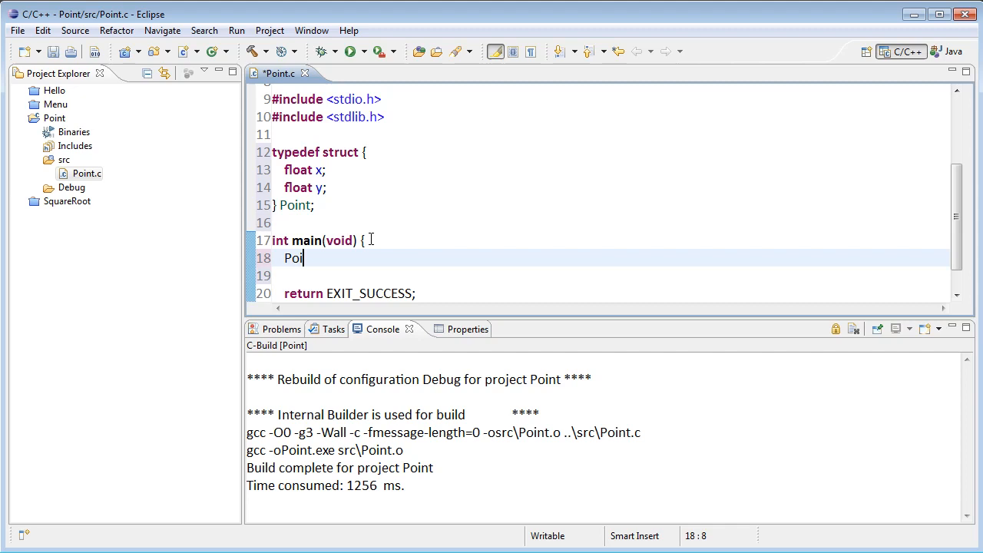
{"action": "type", "text": "nt p1"}
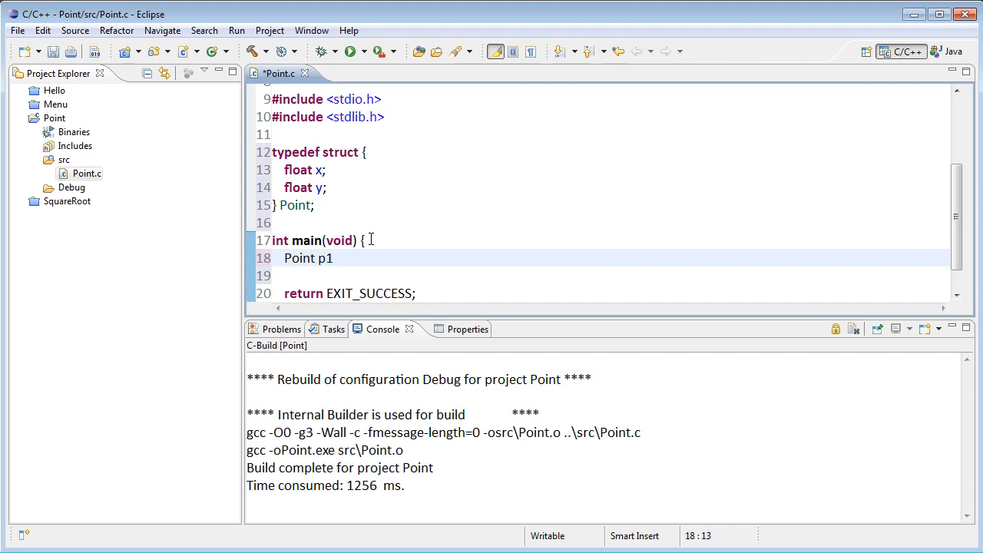
{"action": "type", "text": "= ma"}
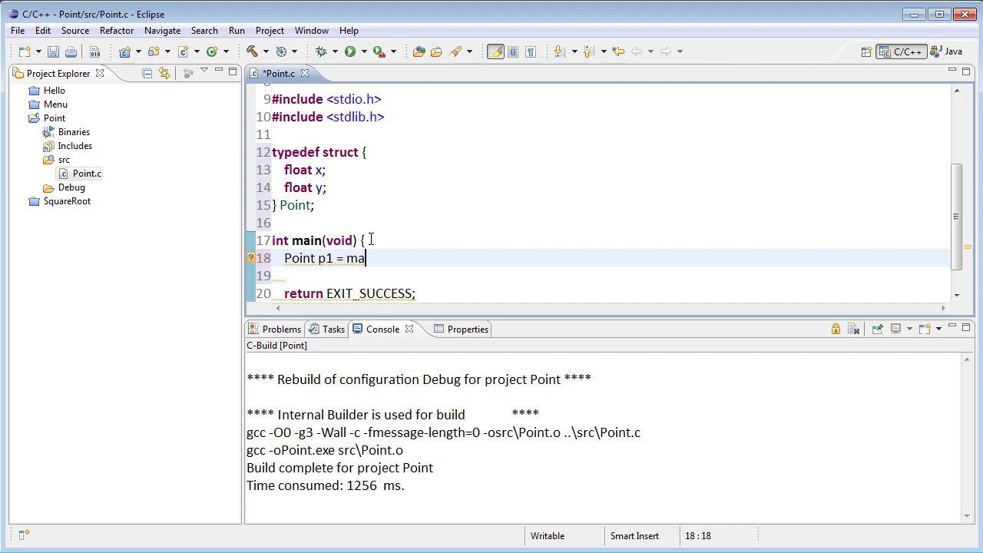
{"action": "type", "text": "kePoint"}
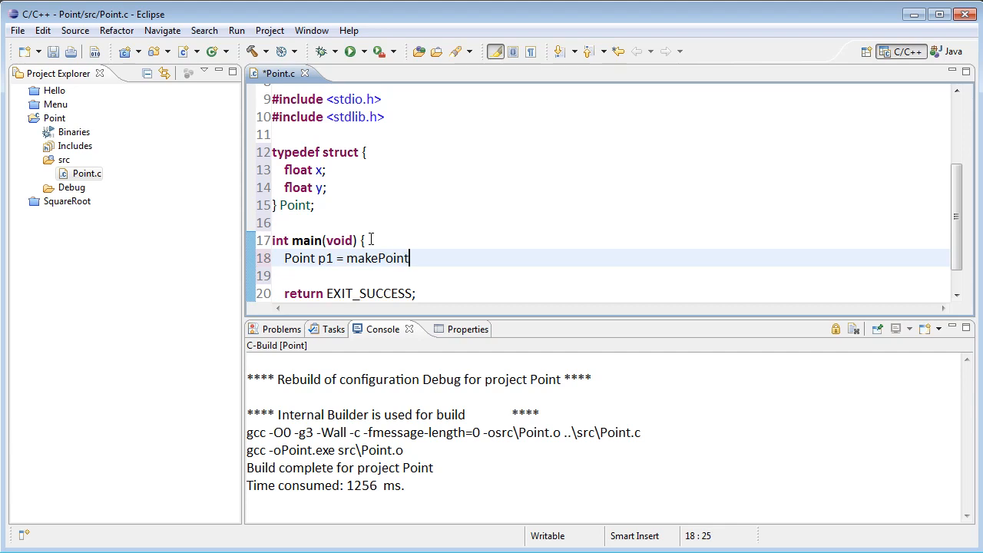
{"action": "type", "text": "()"}
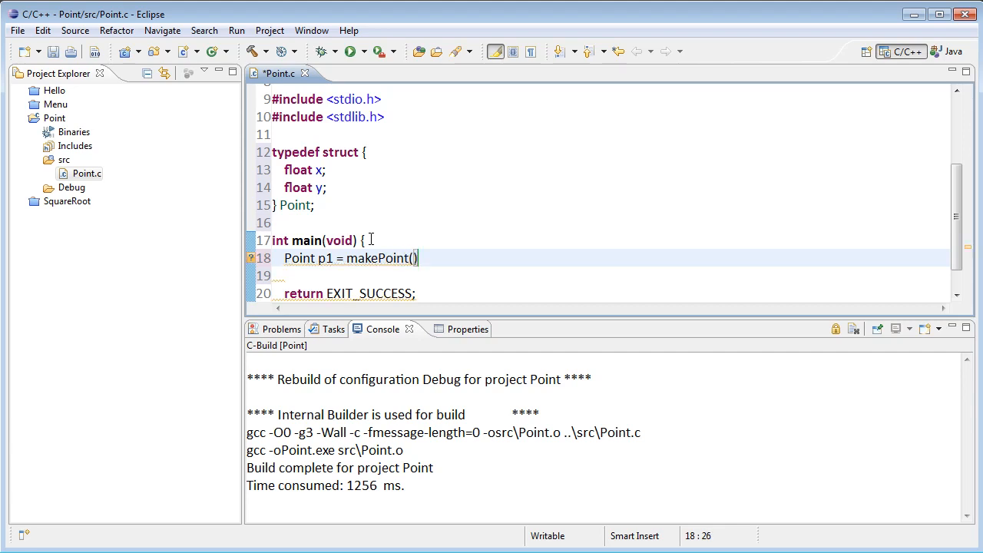
{"action": "type", "text": "6, 10"}
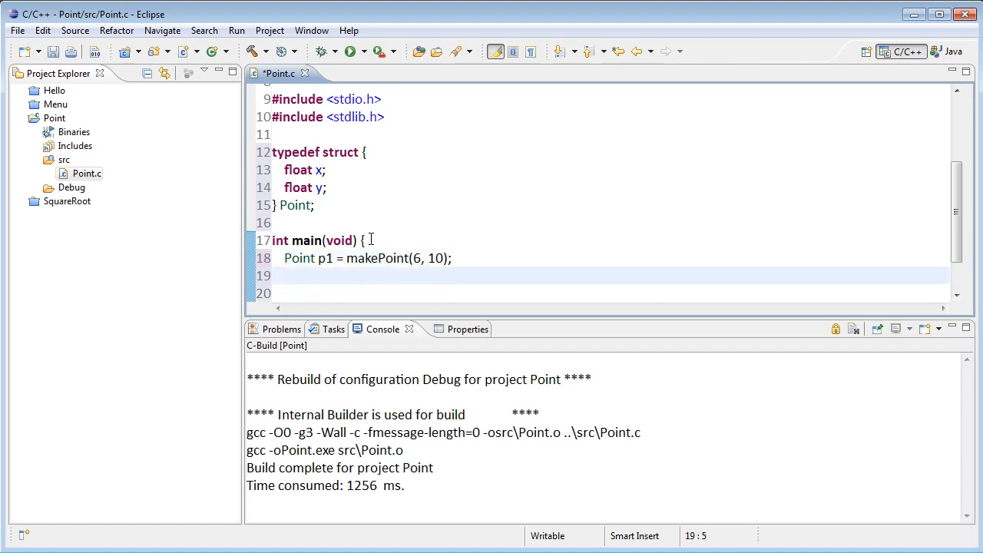
Add printPoint(p1); on the following line of main.
{"action": "type", "text": "printPoint"}
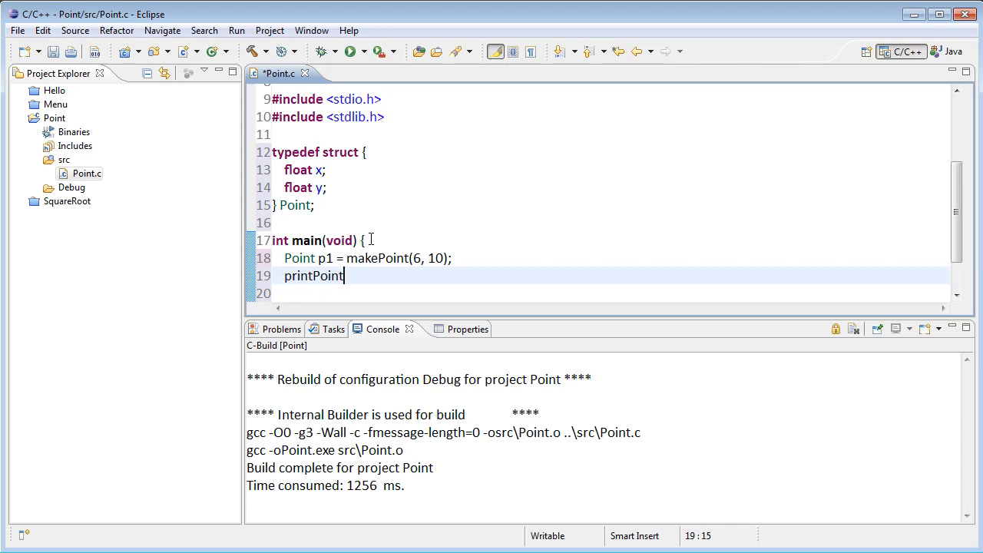
{"action": "type", "text": "(p"}
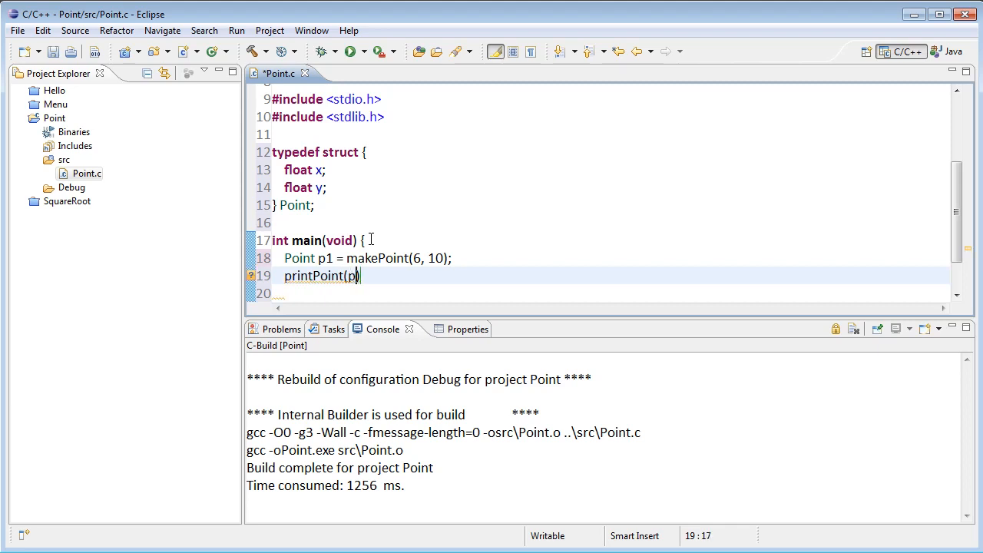
{"action": "type", "text": "1);"}
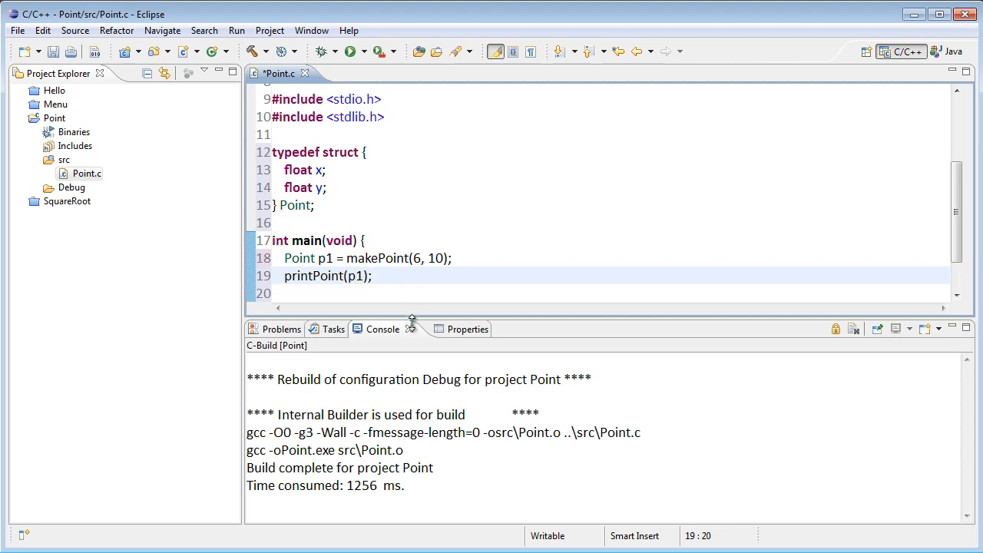
Start Point makePoint(float x, float y) { above main and declare Point p;.
{"action": "left_click", "coordinate": [307, 261]}
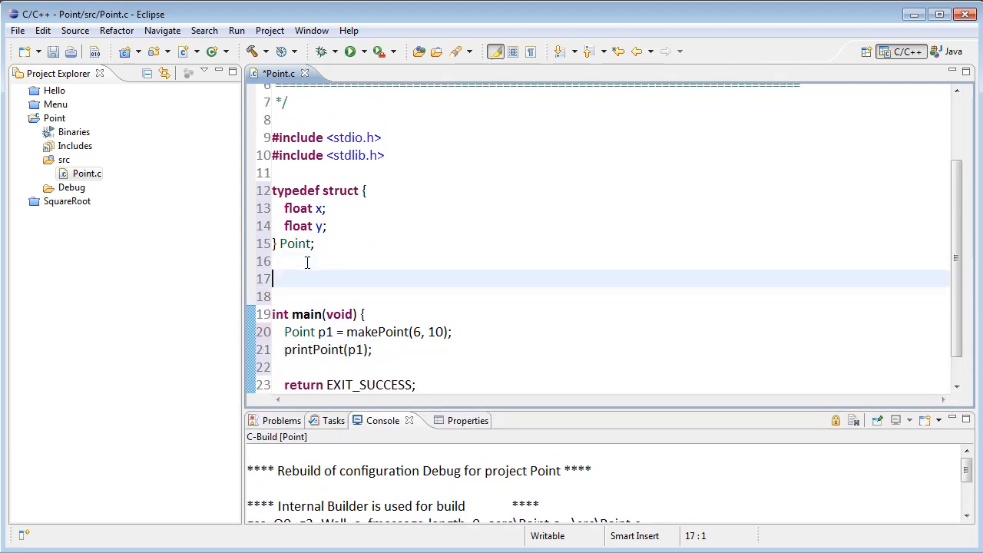
{"action": "type", "text": "Point"}
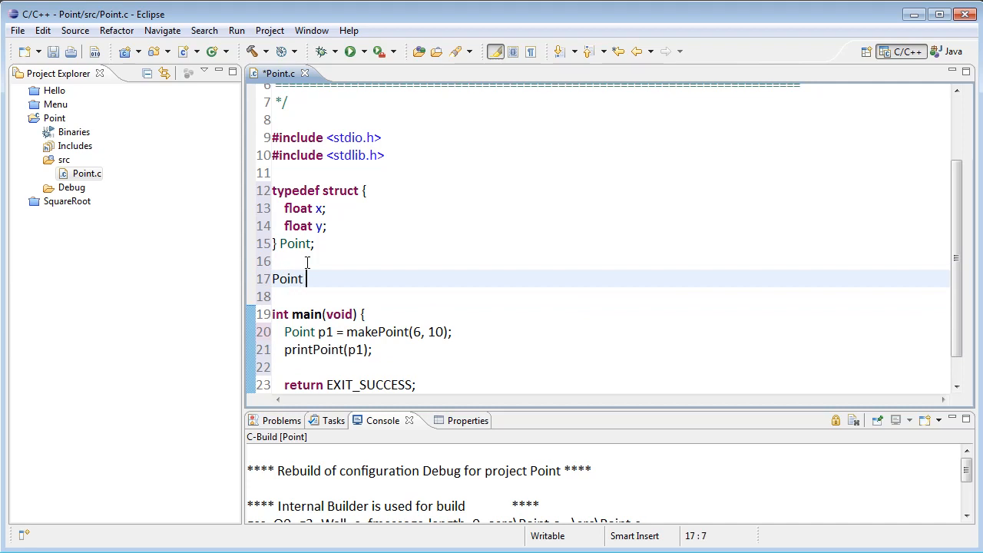
{"action": "type", "text": "make"}
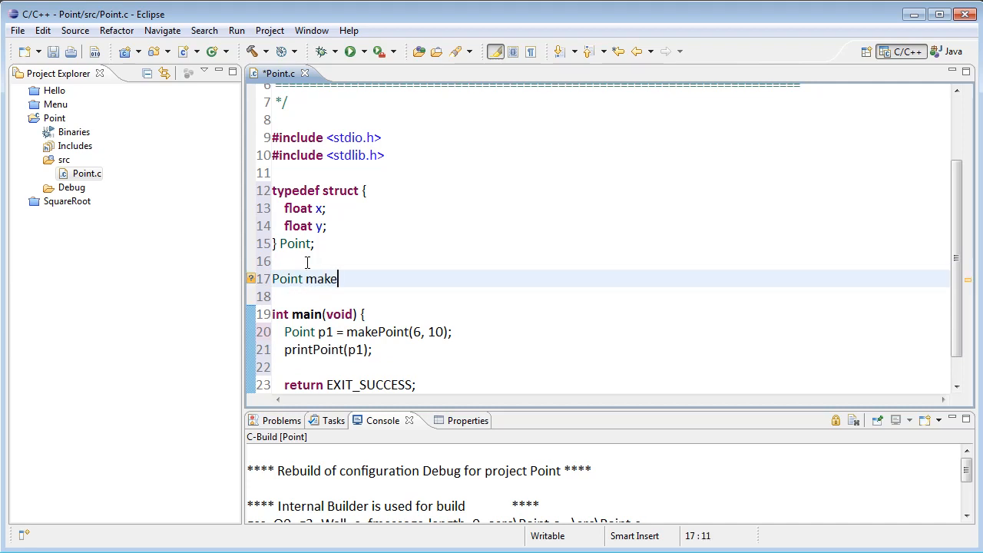
{"action": "type", "text": "Point"}
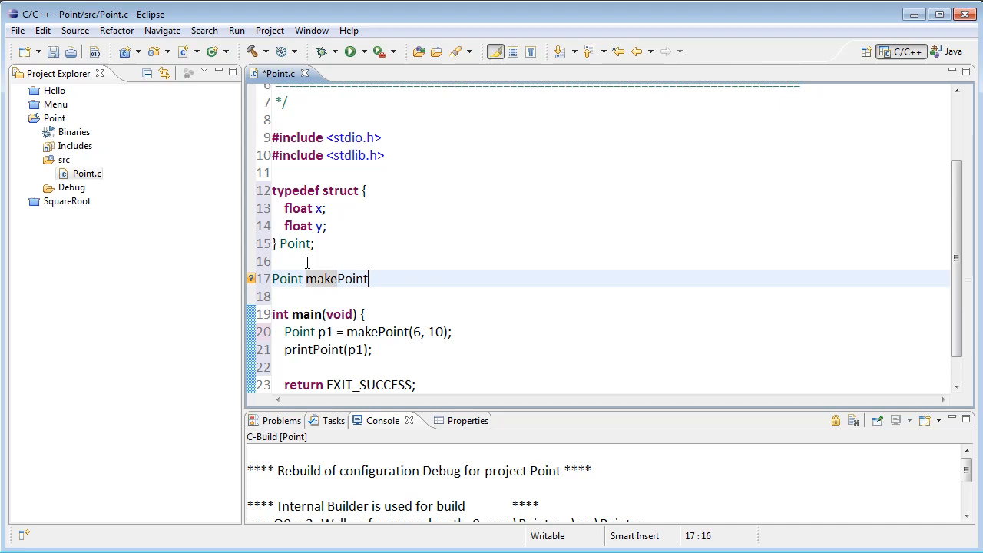
{"action": "type", "text": "("}
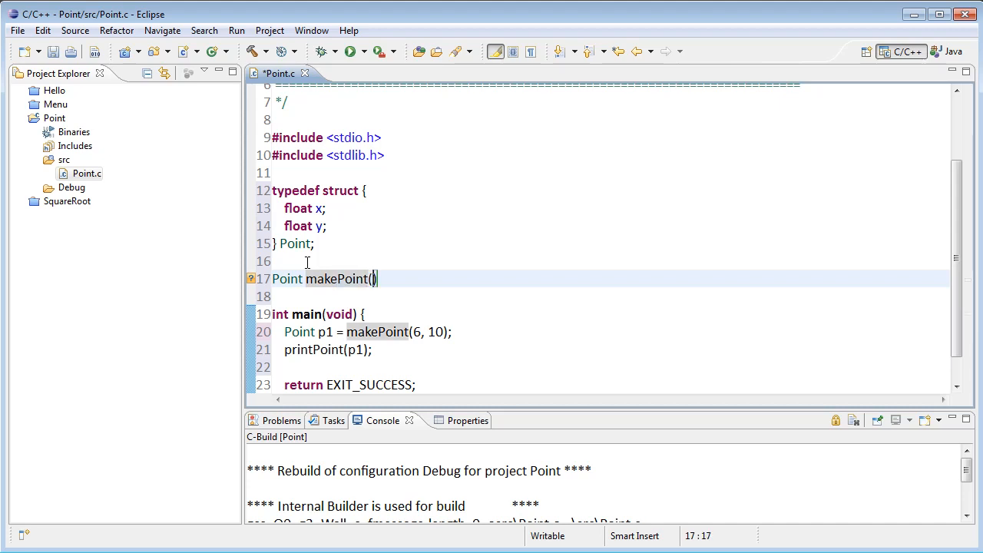
{"action": "type", "text": "float x,"}
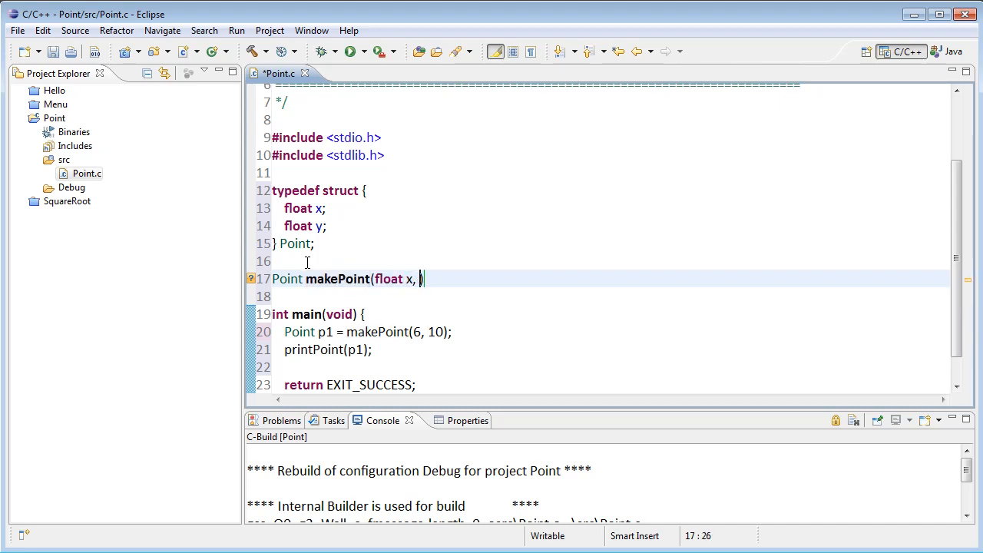
{"action": "type", "text": "float y)"}
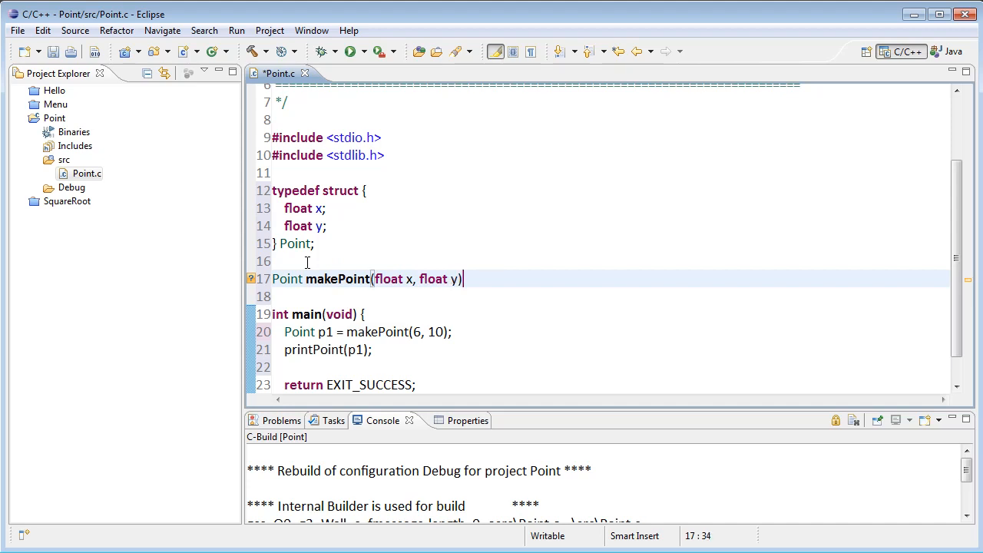
{"action": "type", "text": "{"}
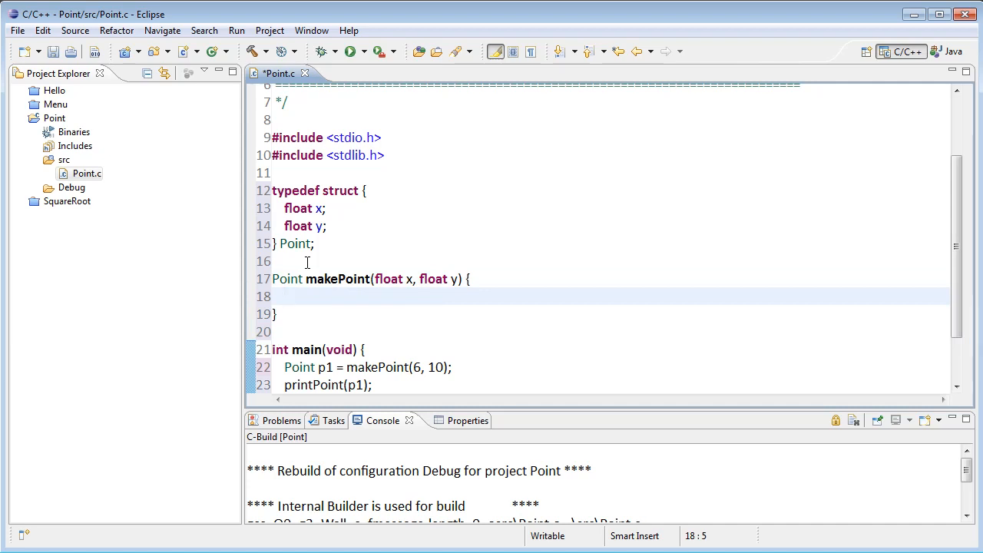
{"action": "type", "text": "Poin"}
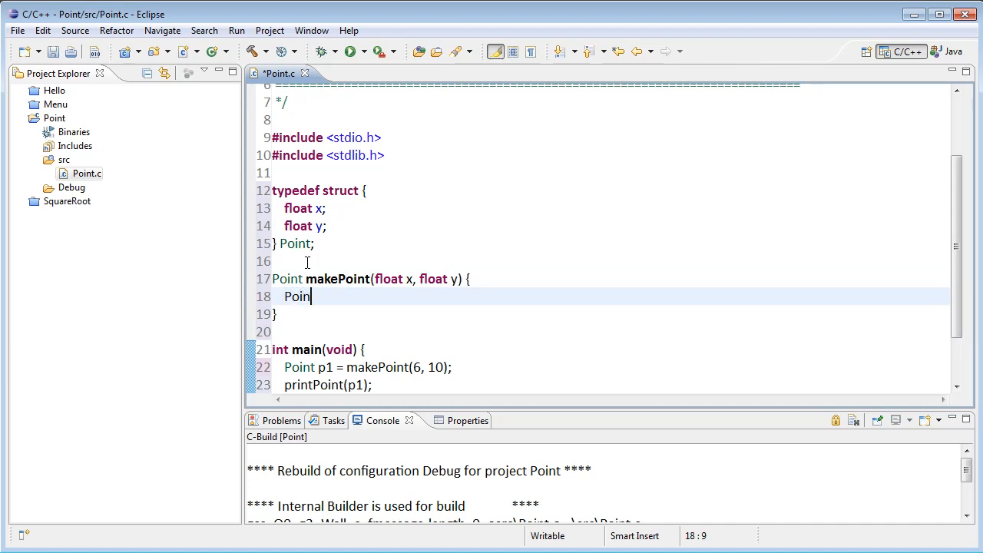
{"action": "type", "text": "t p;"}
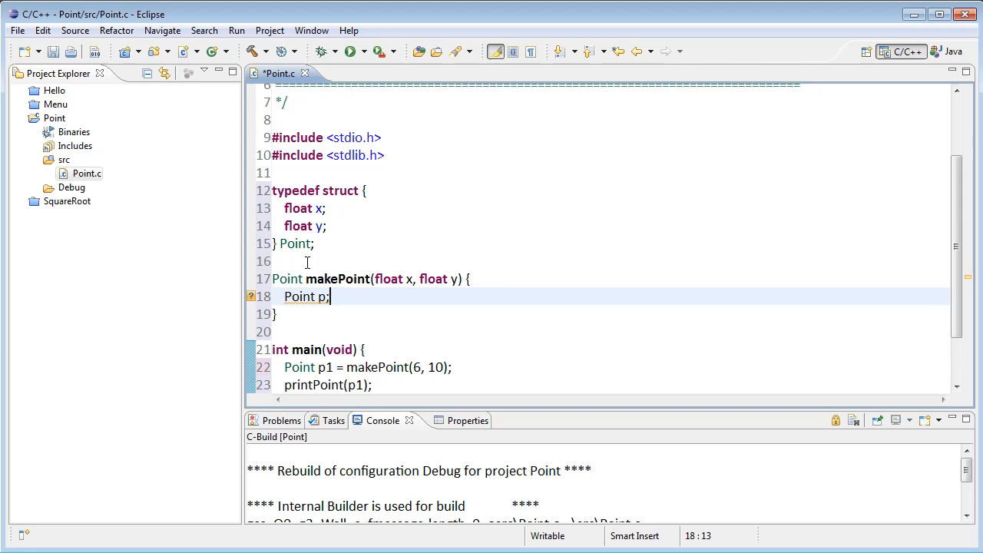
Assign p.x = x; p.y = y; and return p to finish makePoint.
{"action": "key", "text": "Return"}
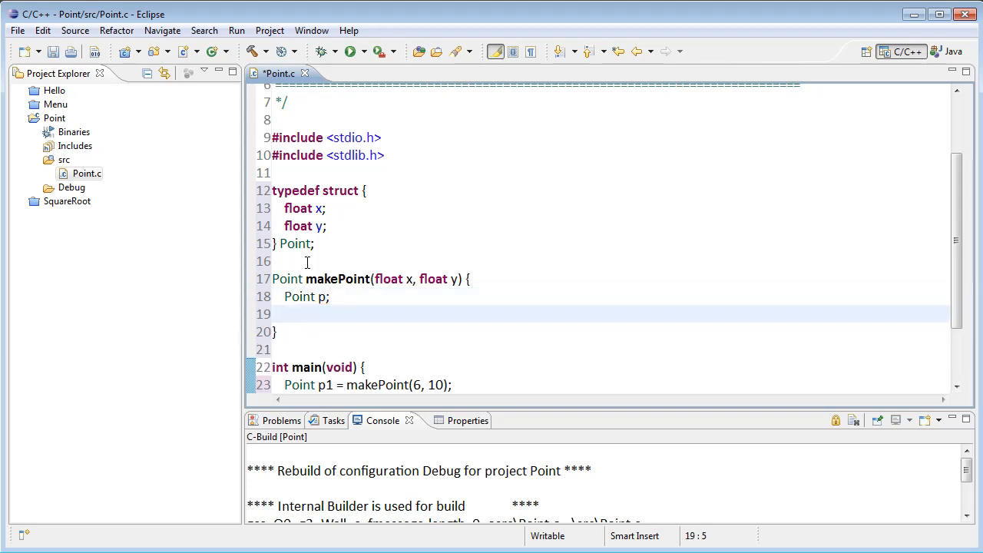
{"action": "type", "text": "p"}
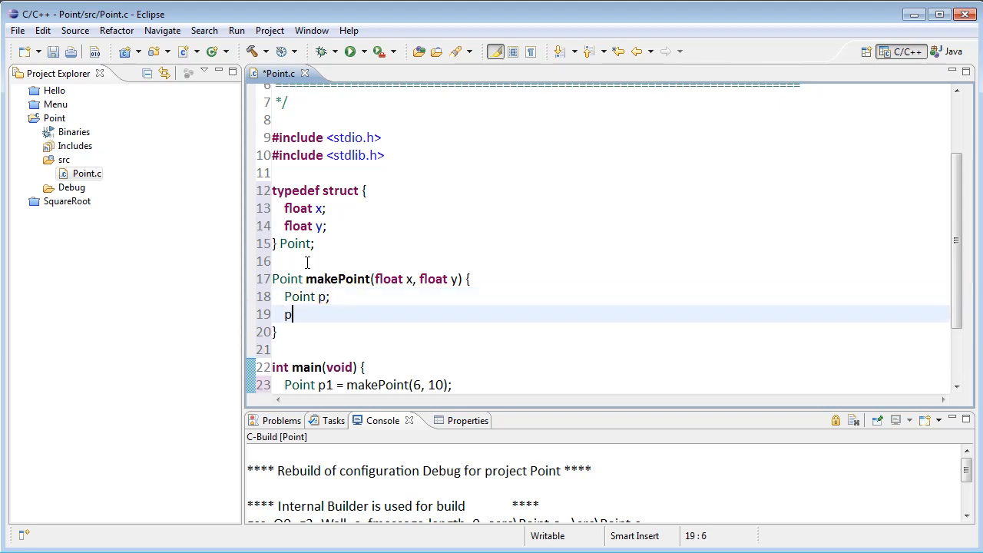
{"action": "type", "text": ".x ="}
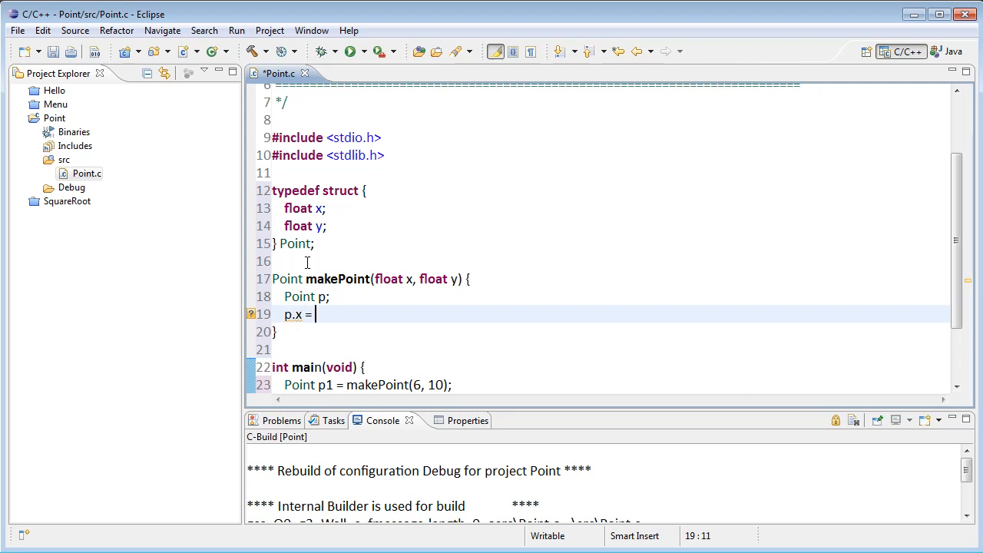
{"action": "type", "text": "x;"}
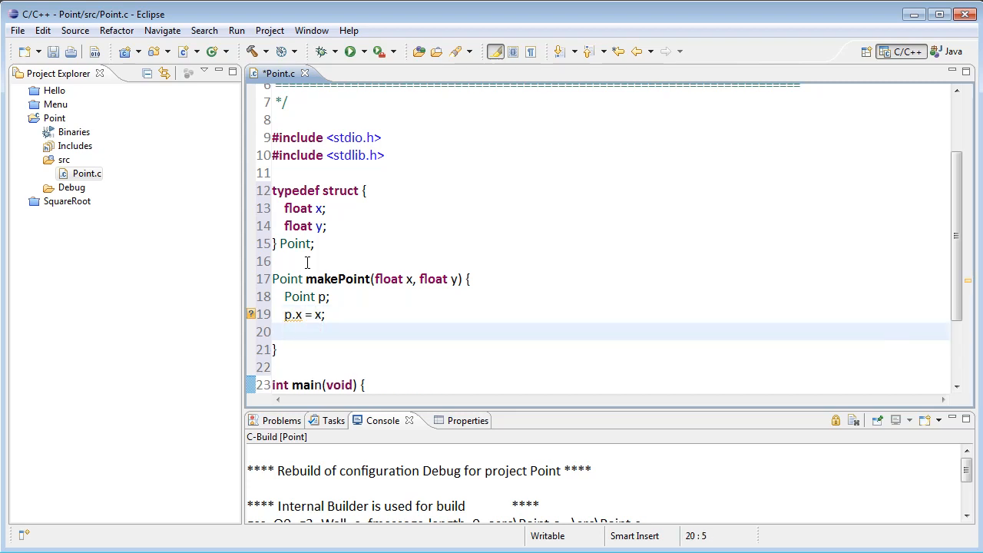
{"action": "type", "text": "p.y ="}
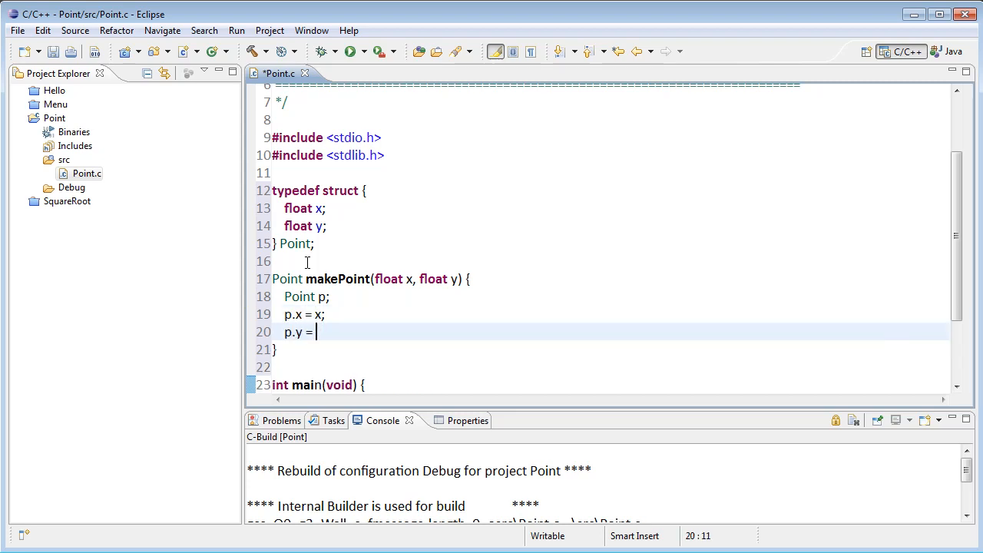
{"action": "type", "text": "y;"}
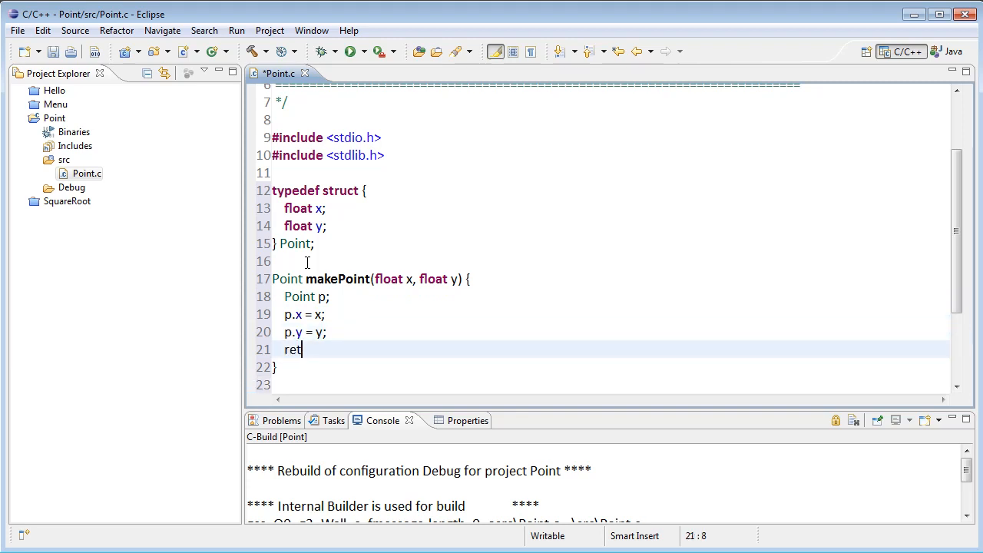
{"action": "type", "text": "urn p;"}
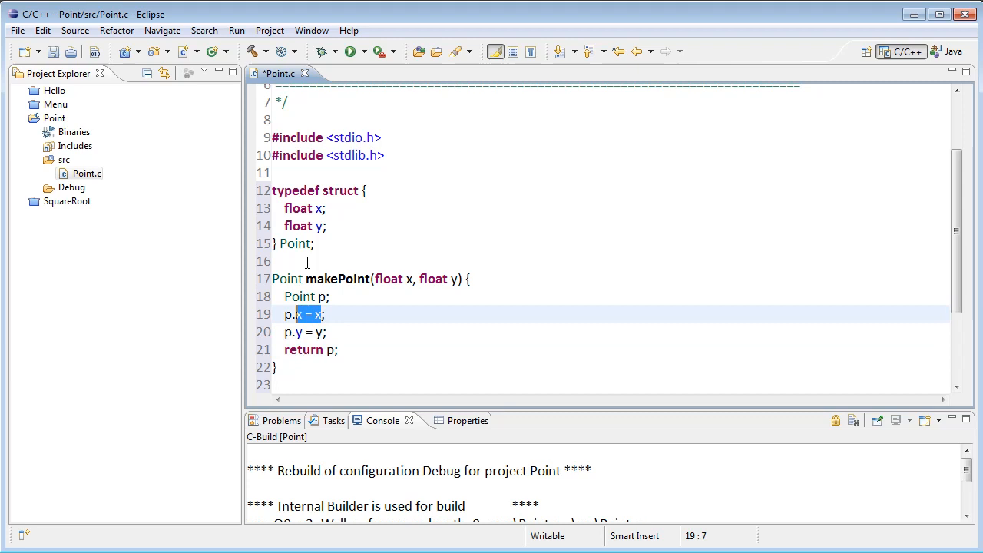
Insert blank lines between makePoint's closing brace and main.
{"action": "left_click", "coordinate": [320, 313]}
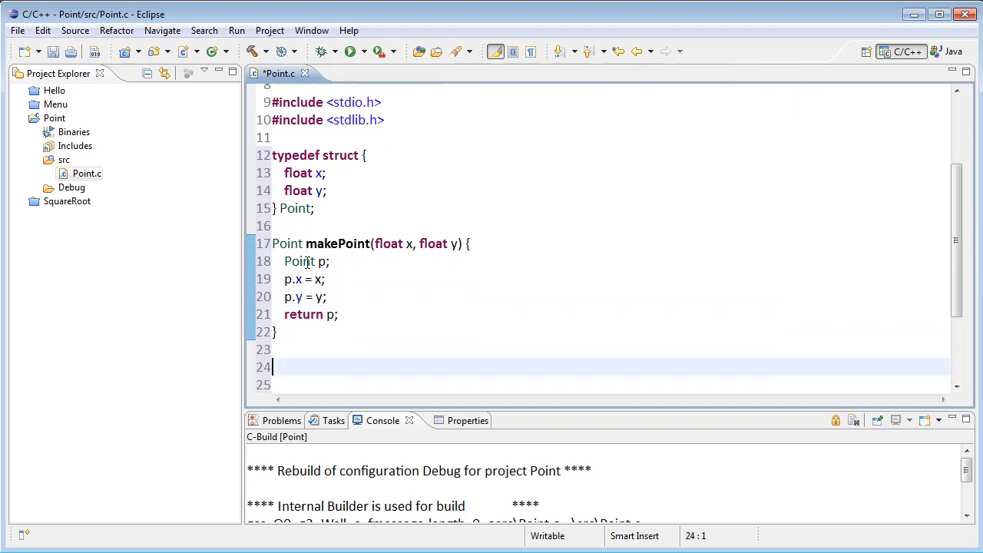
Write the void printPoint(Point p) signature with a printf call in its body.
{"action": "type", "text": "void"}
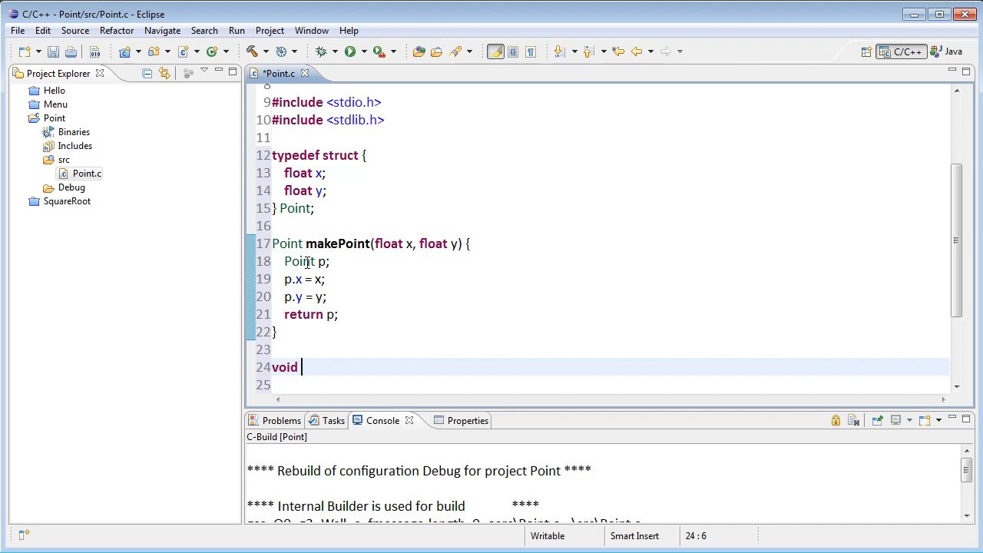
{"action": "type", "text": "printPoint"}
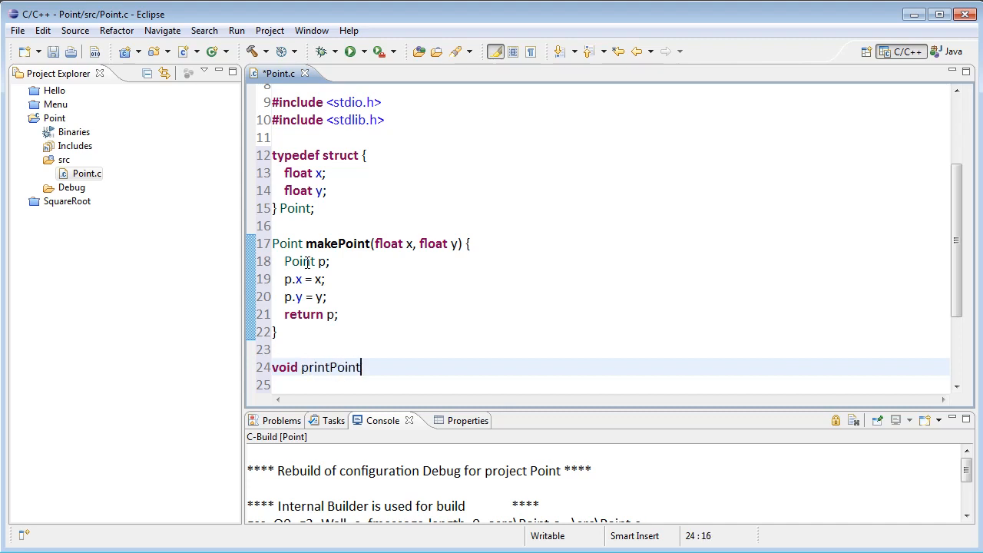
{"action": "type", "text": "("}
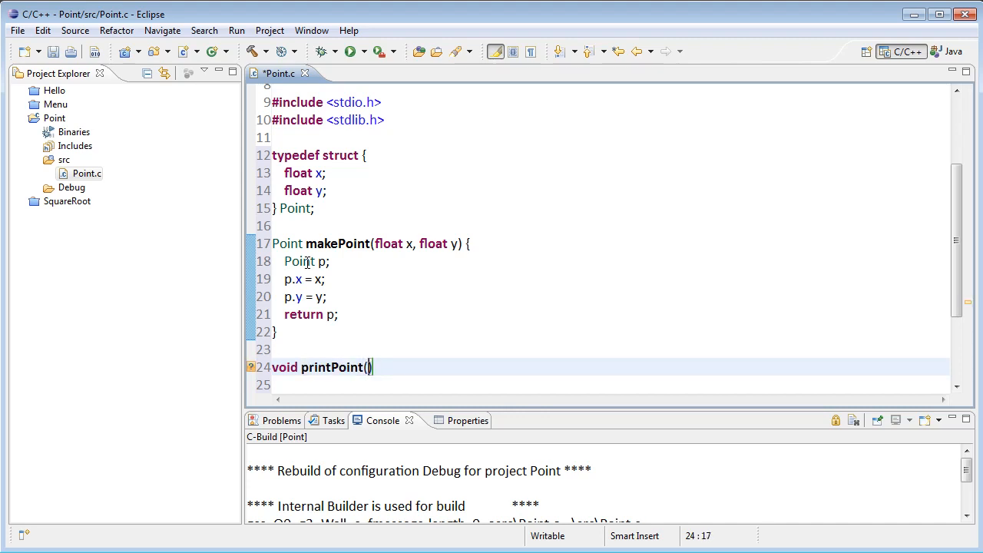
{"action": "type", "text": "Point p"}
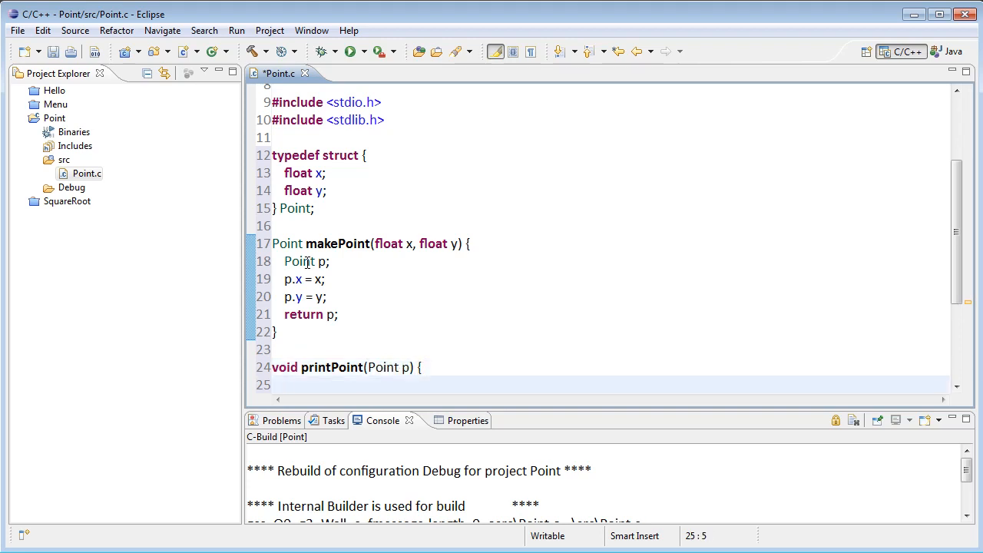
{"action": "type", "text": "printf(\""}
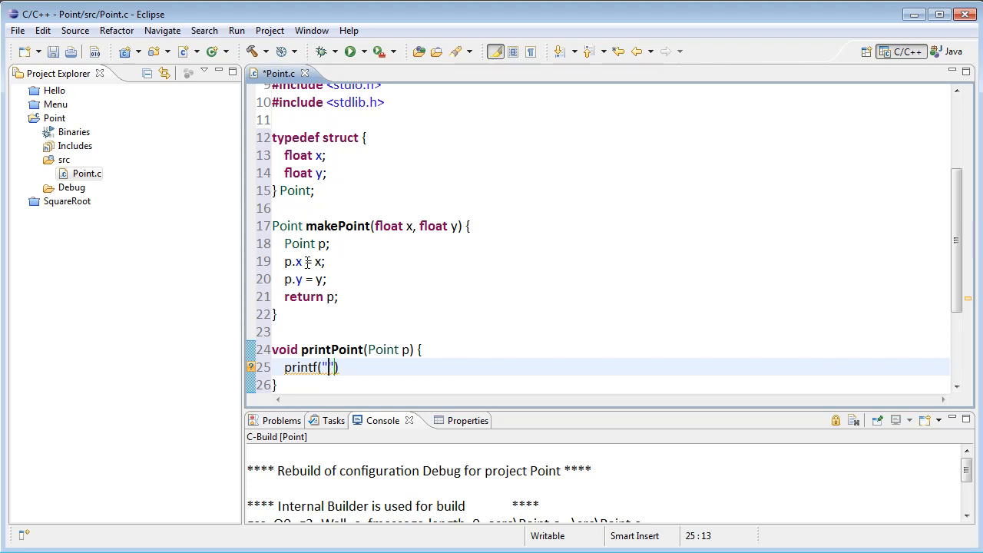
{"action": "type", "text": "()"}
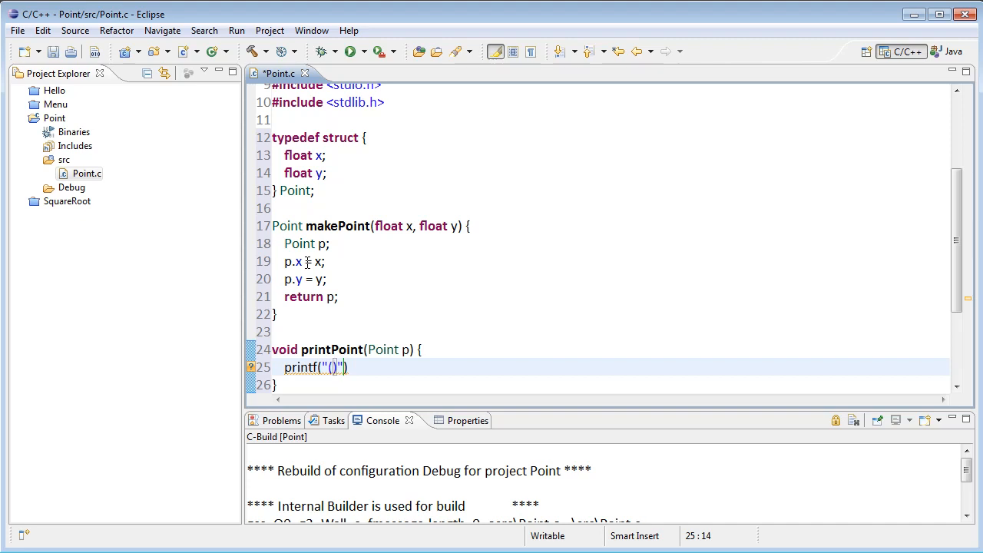
Give printf the format "(%0.2f,%0.2f)" with arguments p.x, p.y;.
{"action": "type", "text": "%0"}
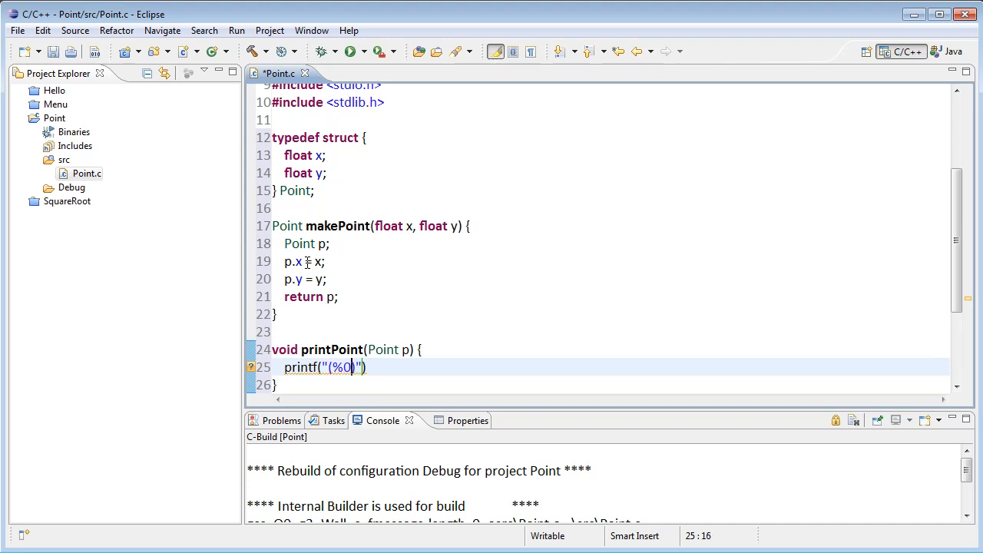
{"action": "type", "text": ".2f"}
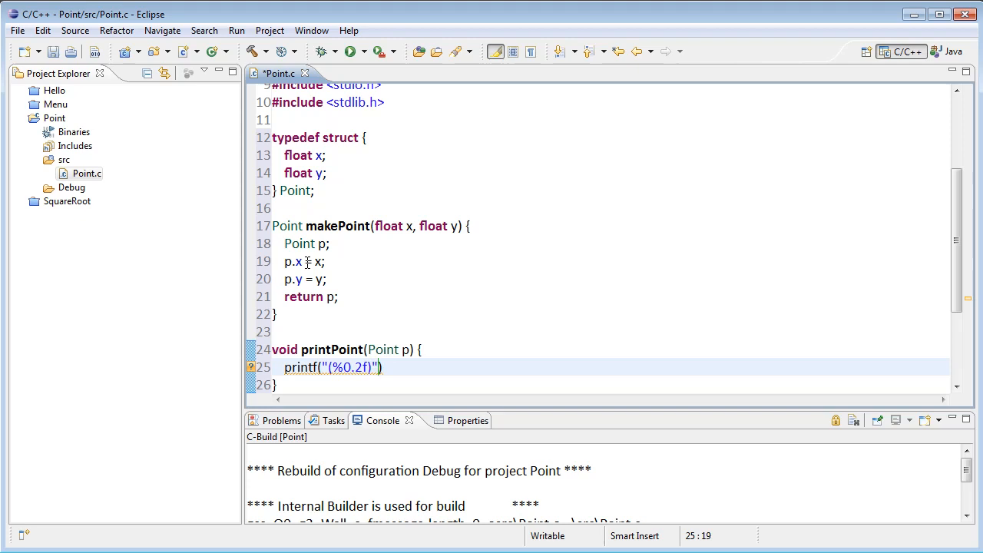
{"action": "type", "text": ","}
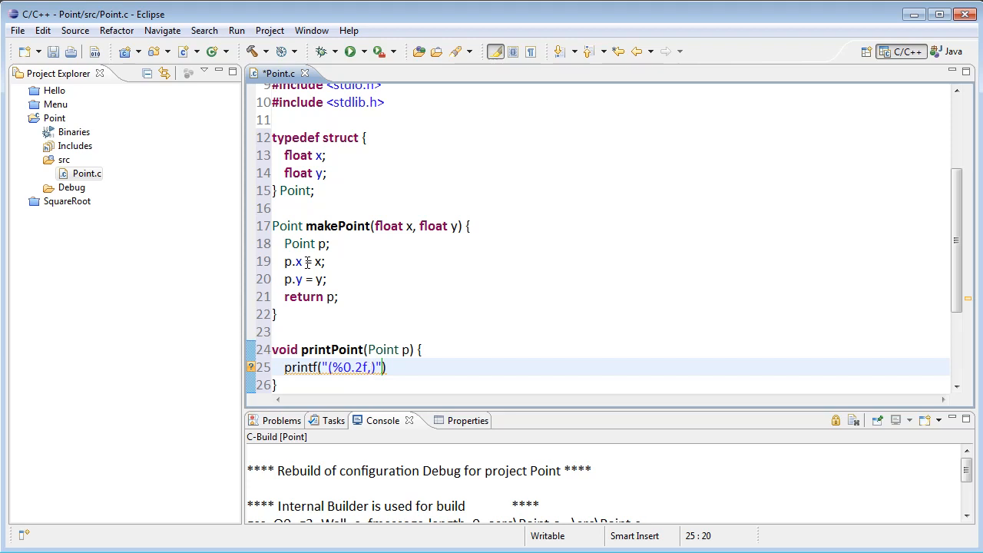
{"action": "type", "text": "%"}
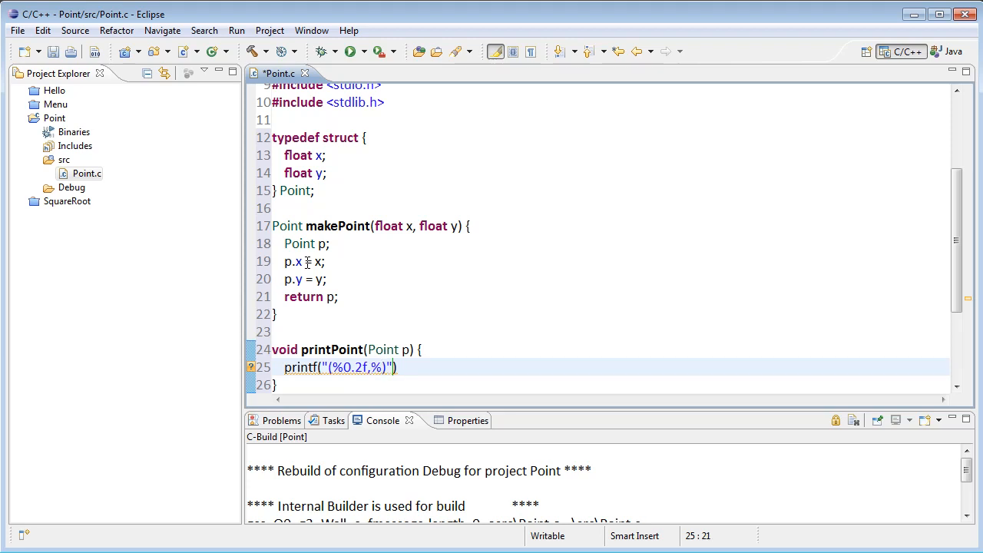
{"action": "type", "text": "%0.2f"}
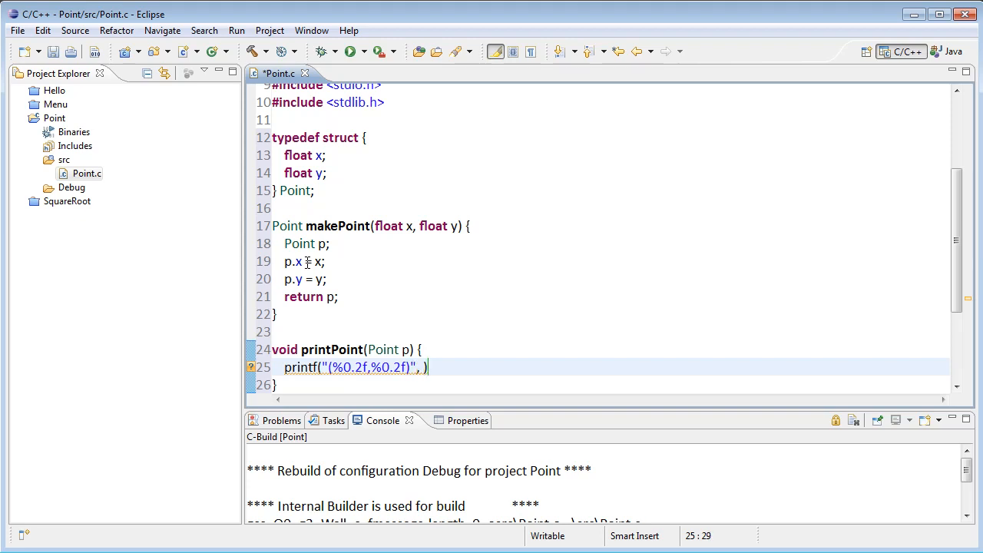
{"action": "type", "text": "p"}
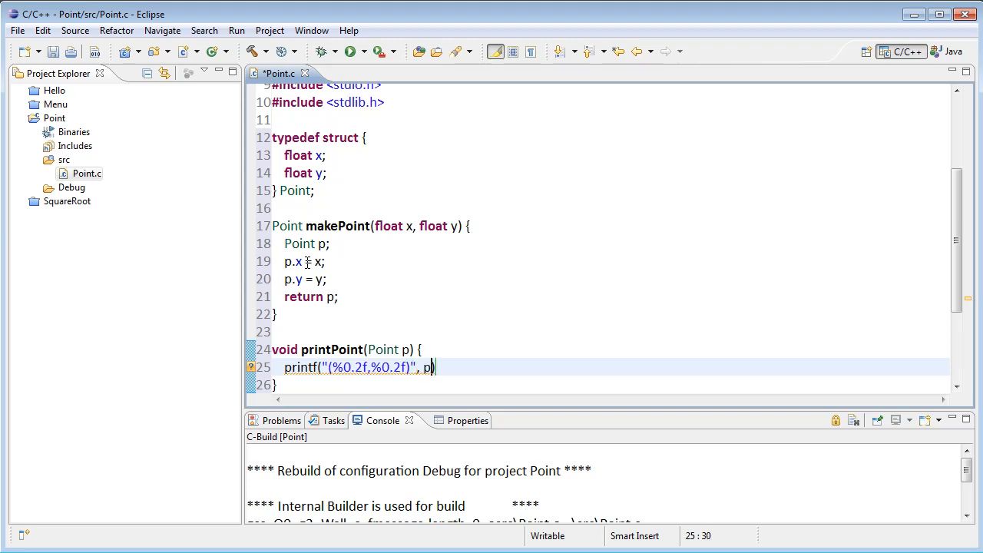
{"action": "type", "text": ".x, p.y"}
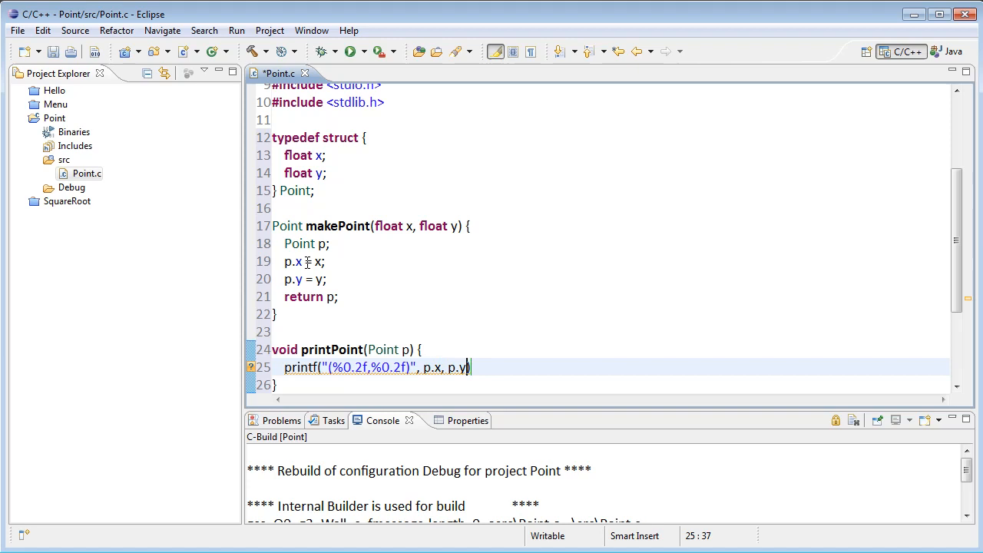
{"action": "type", "text": ";"}
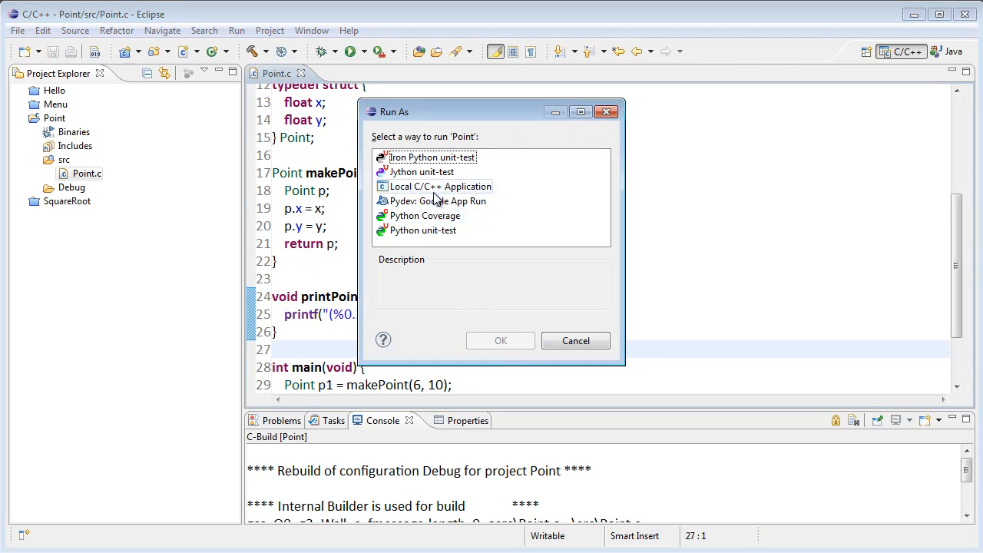
Run the Point project as a Local C/C++ Application.
{"action": "left_click", "coordinate": [501, 341]}
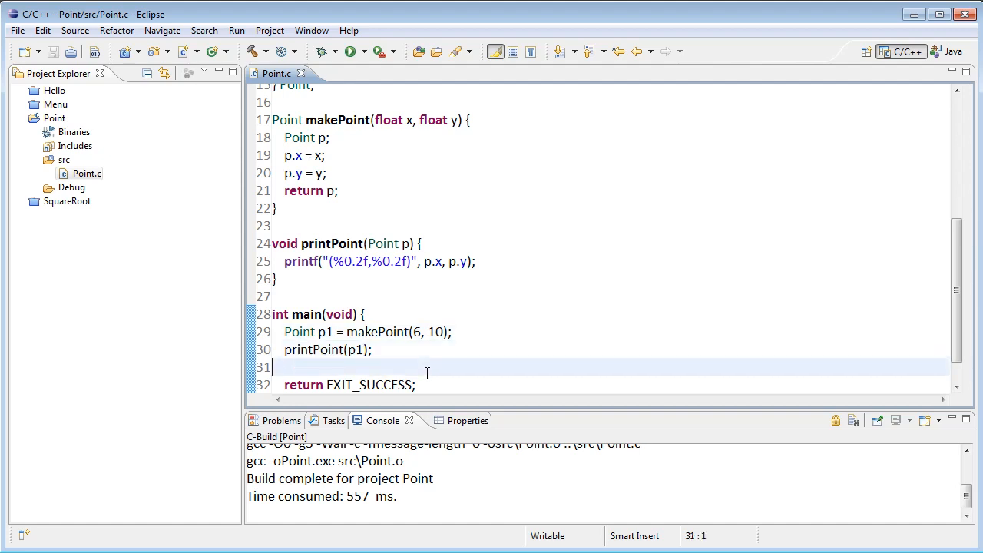
Add printPoint(midpoint(p1, p2)); after printPoint(p1) in main.
{"action": "type", "text": "print"}
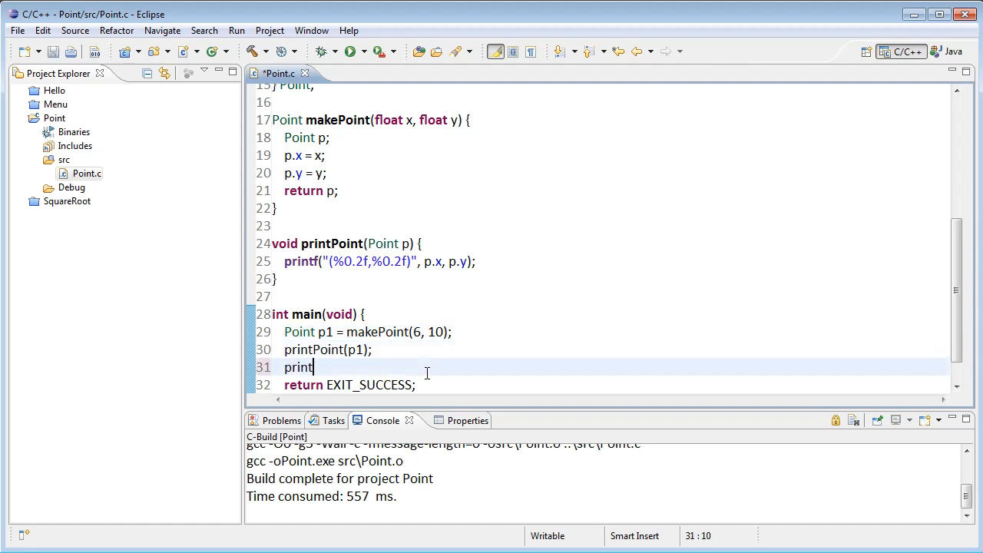
{"action": "type", "text": "Point"}
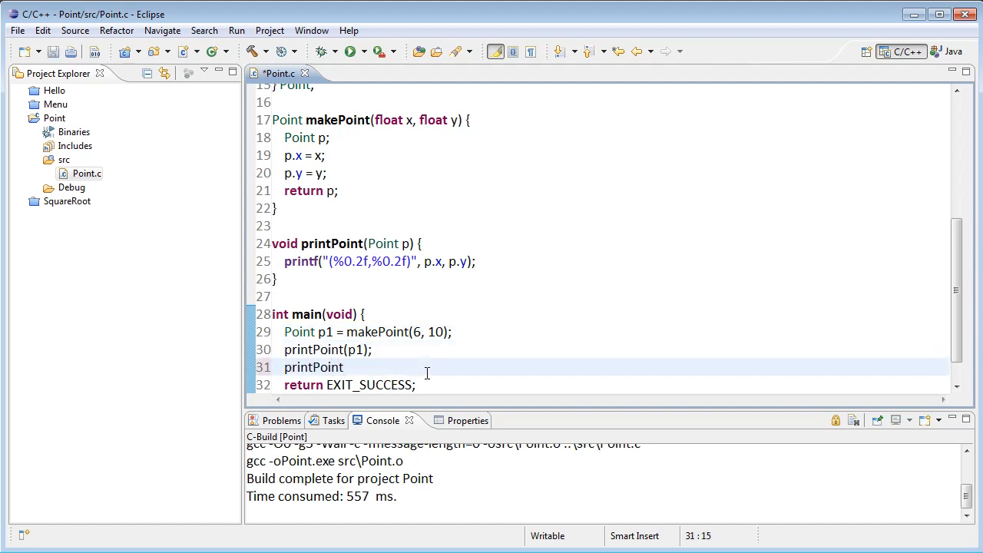
{"action": "type", "text": "(midpoint(p1, p2"}
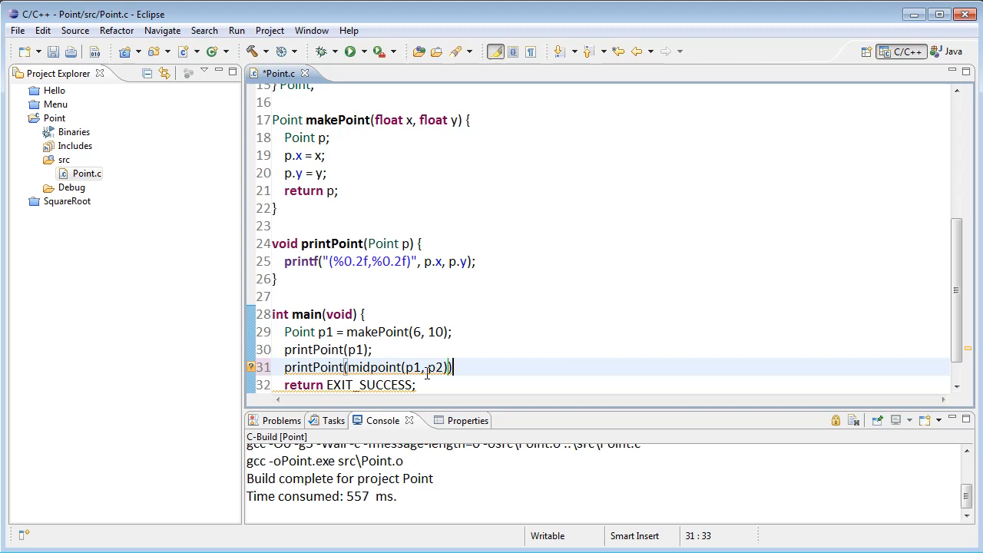
{"action": "type", "text": ";"}
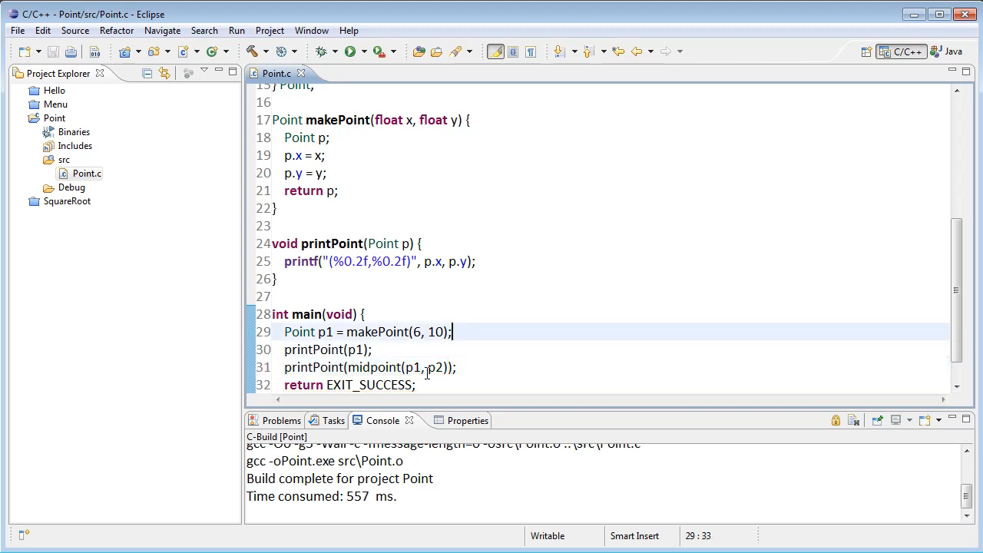
Declare Point p2 = makePoint(2, 7); on a new line after p1.
{"action": "key", "text": "Return"}
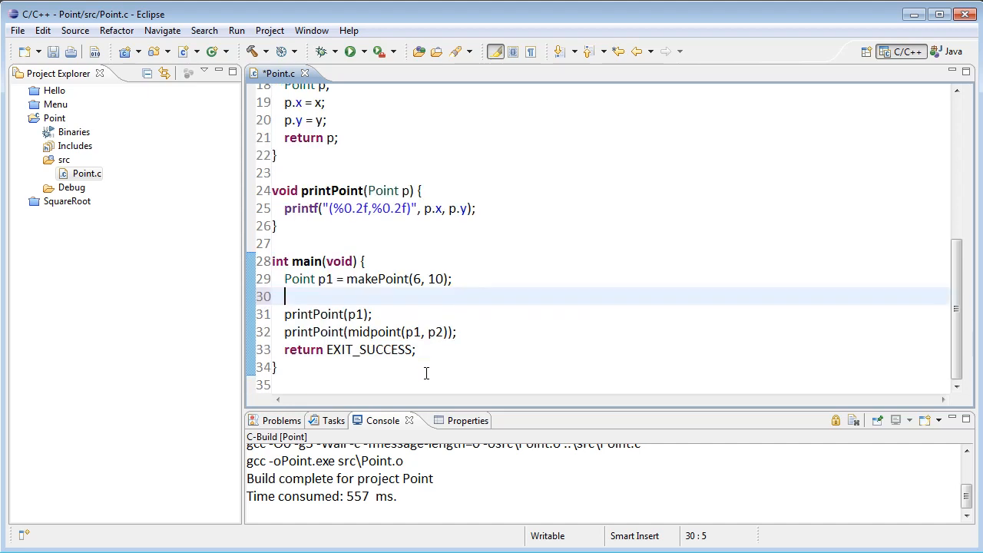
{"action": "type", "text": "Point"}
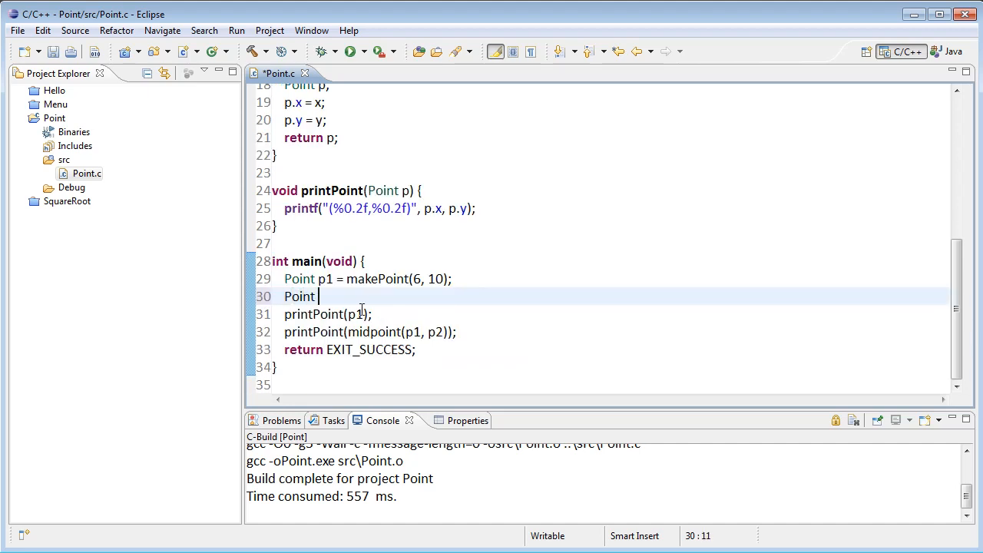
{"action": "type", "text": "p2 ="}
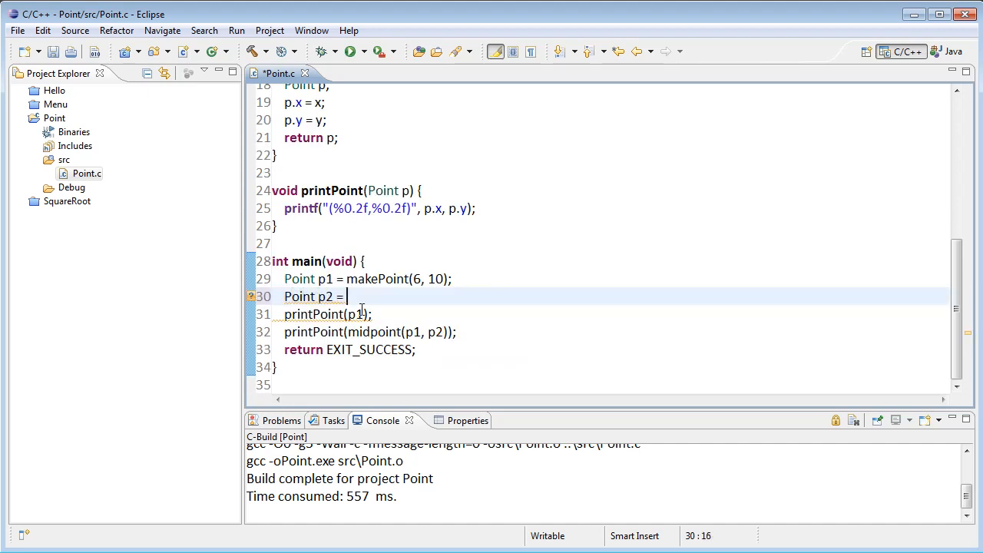
{"action": "type", "text": "makePoint(2, 7);"}
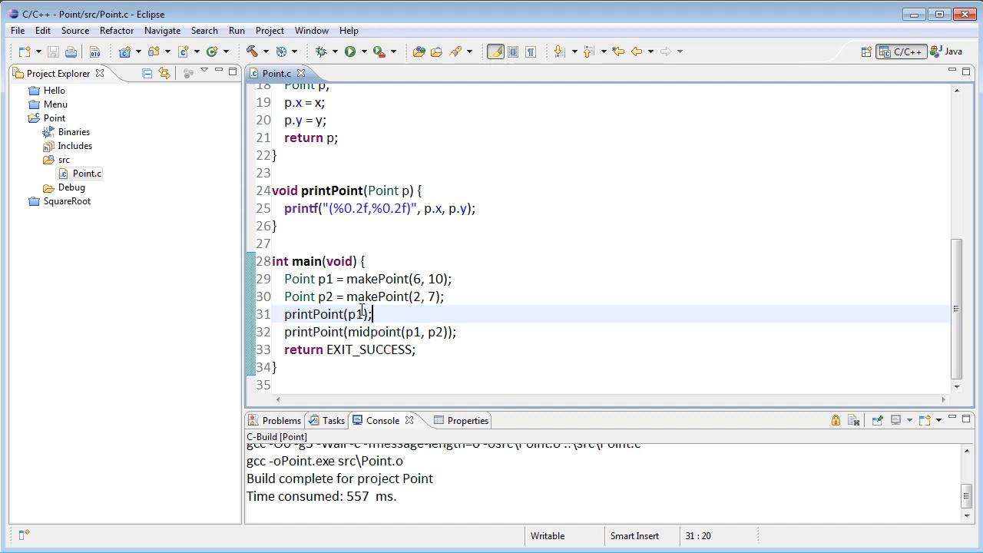
Declare Point midpoint(Point p1, Point p2) with an empty body above main.
{"action": "left_click", "coordinate": [284, 243]}
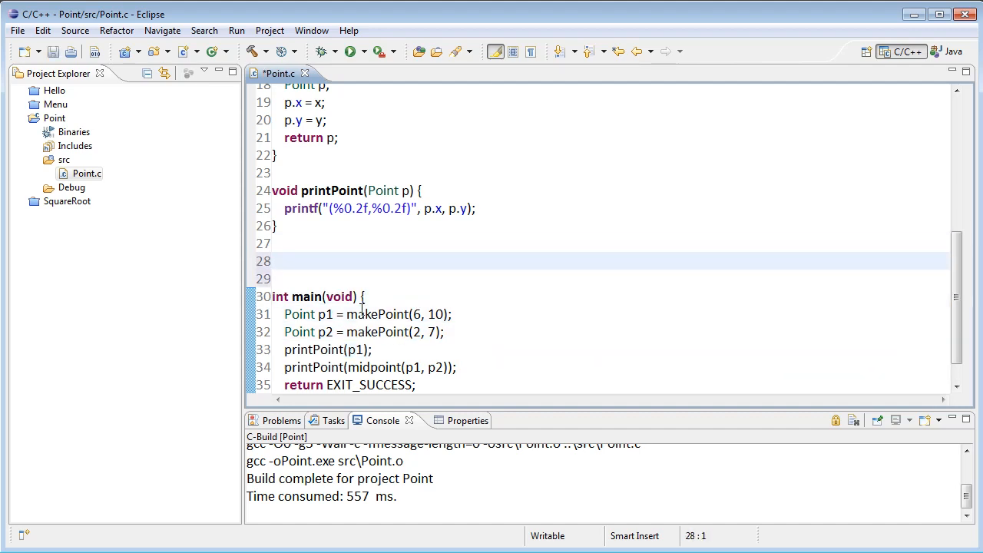
{"action": "type", "text": "Point mi"}
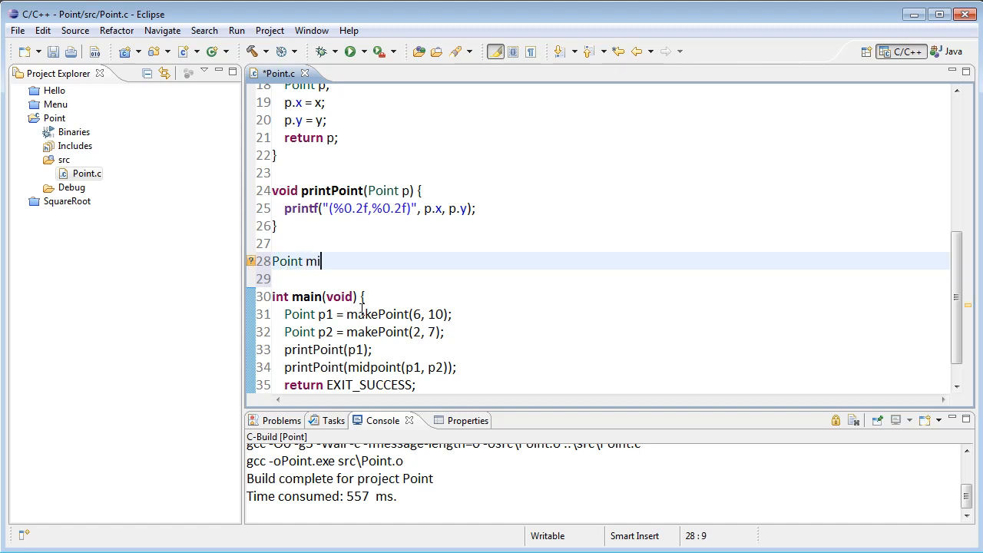
{"action": "type", "text": "dpoint()"}
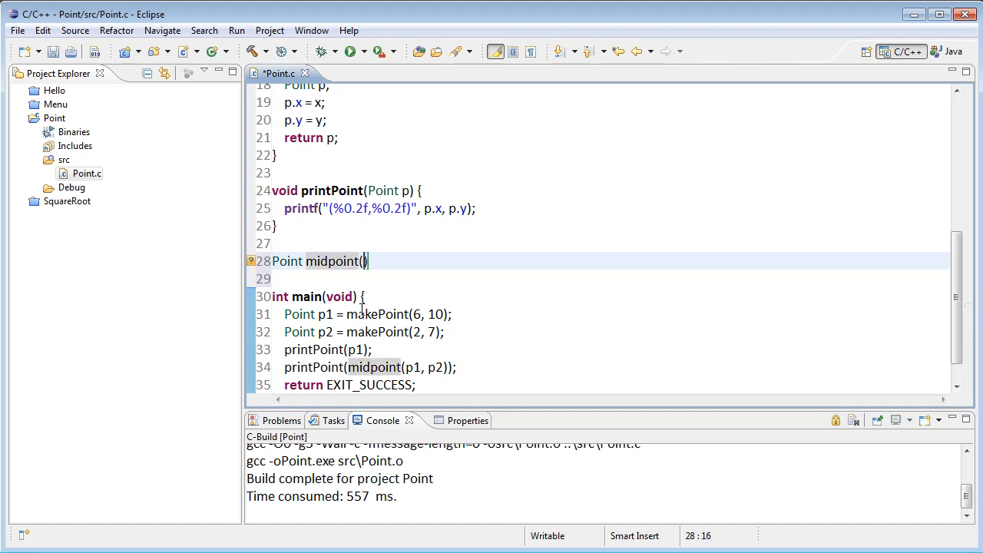
{"action": "type", "text": "Po"}
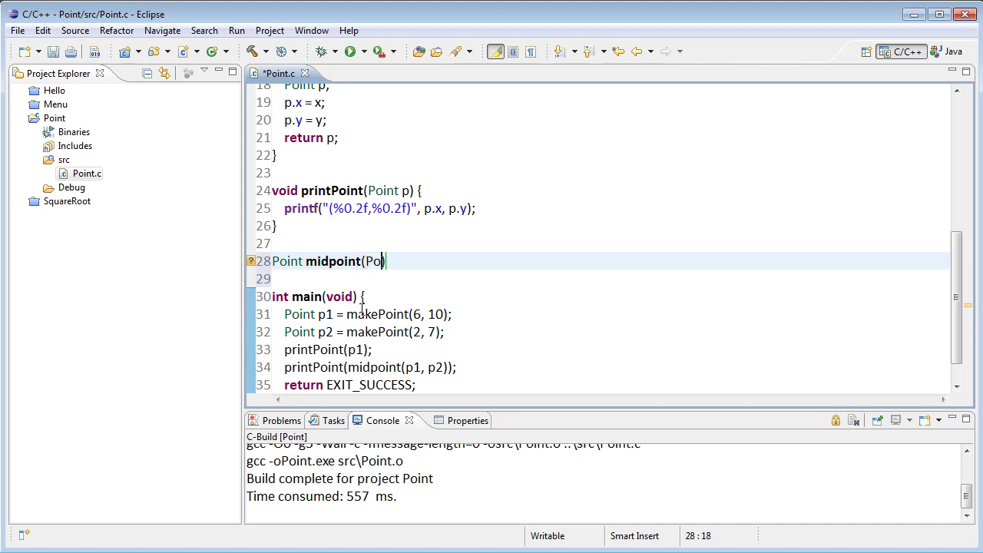
{"action": "type", "text": "int p1,"}
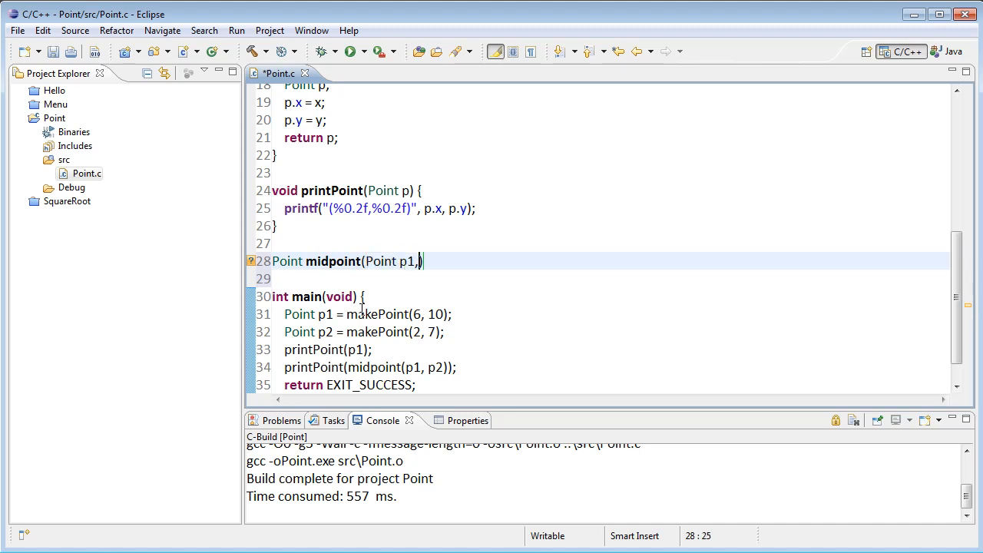
{"action": "type", "text": "Point p2"}
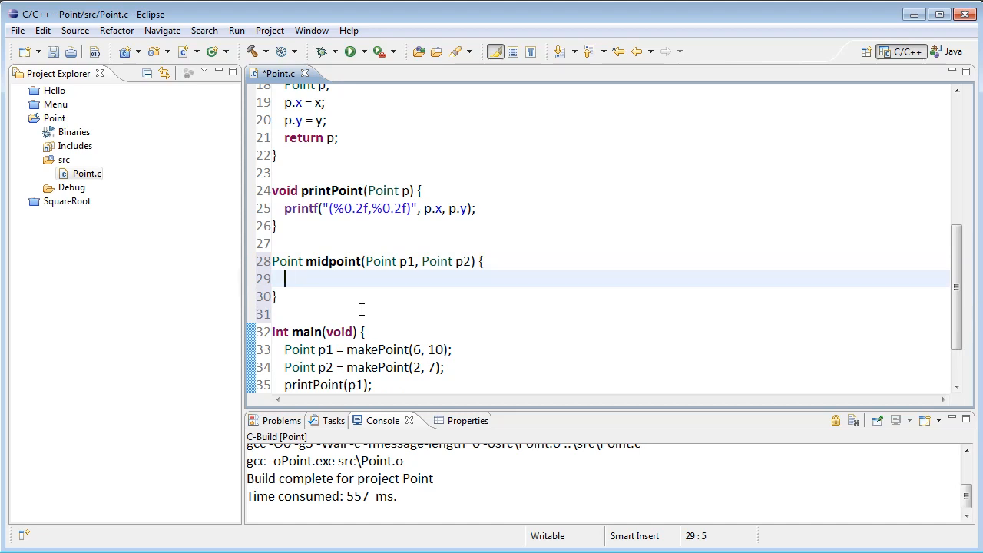
Declare Point mid and set mid.x to (p1.x + p2.x)/2.
{"action": "type", "text": "Point"}
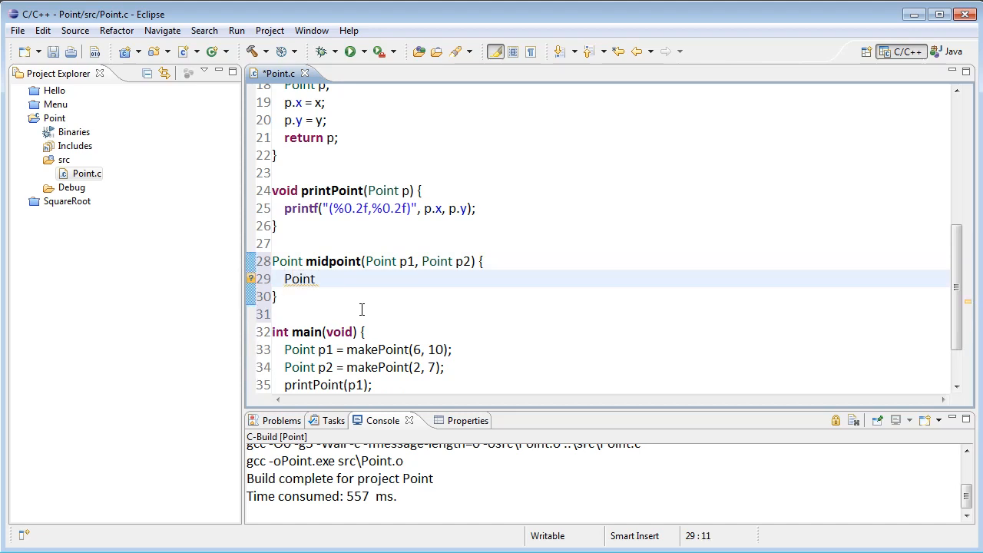
{"action": "type", "text": "mid;"}
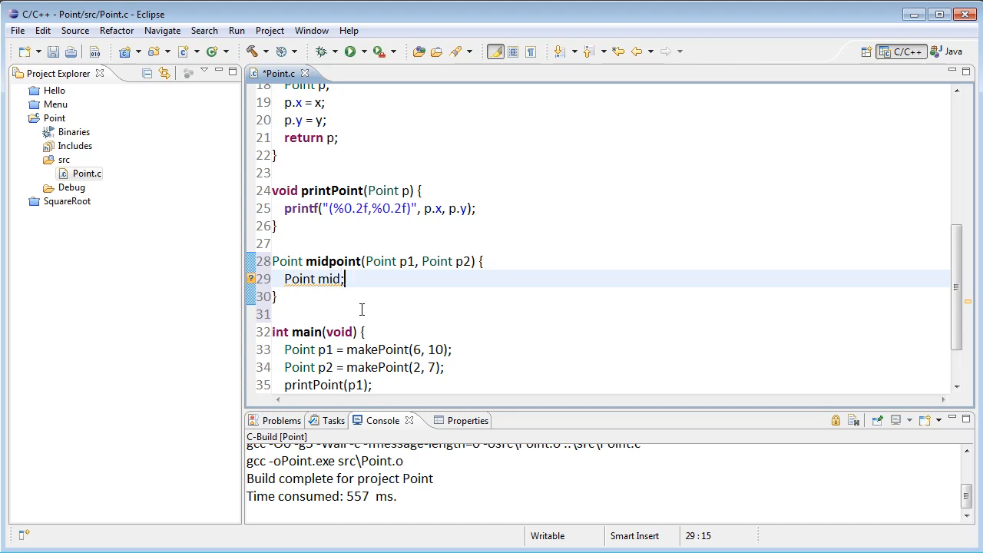
{"action": "type", "text": "mid"}
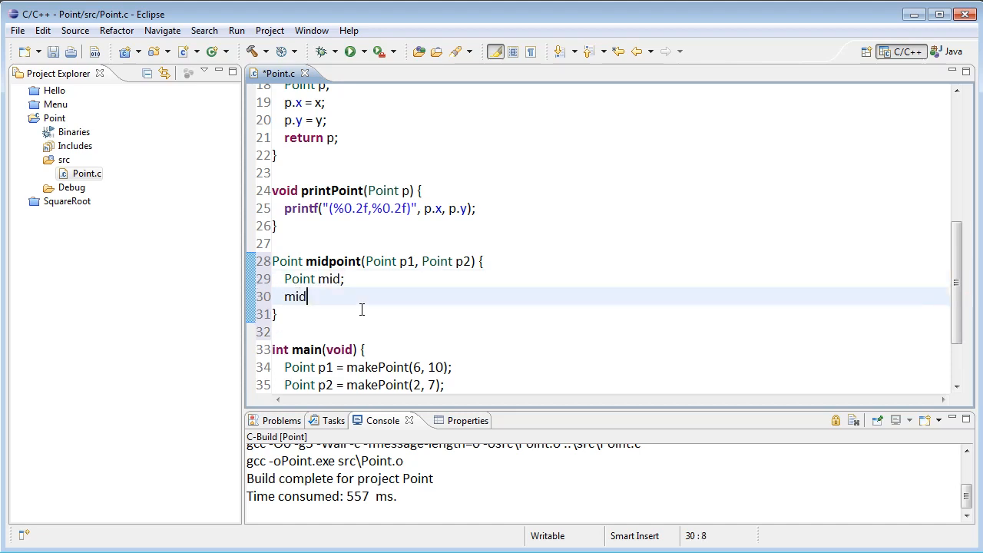
{"action": "type", "text": ".x"}
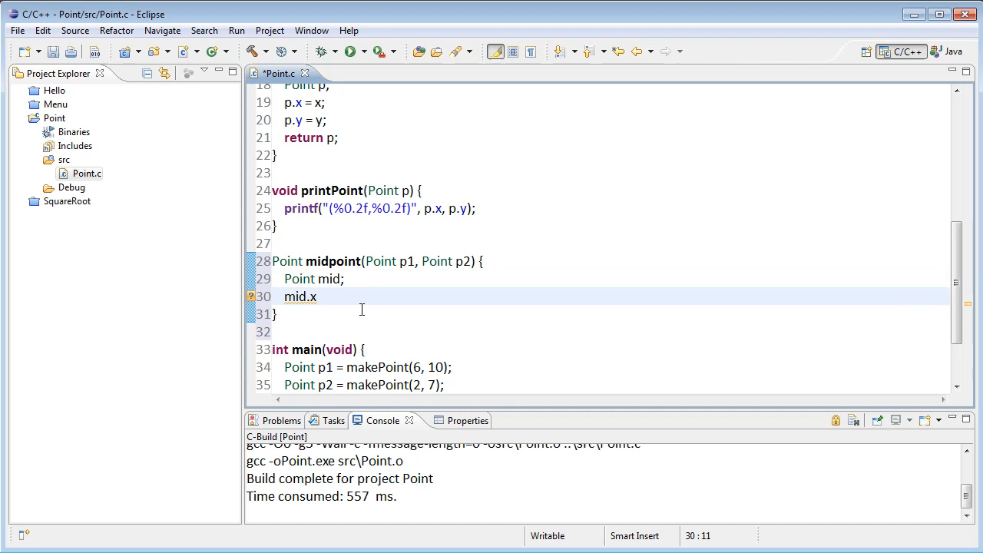
{"action": "type", "text": "="}
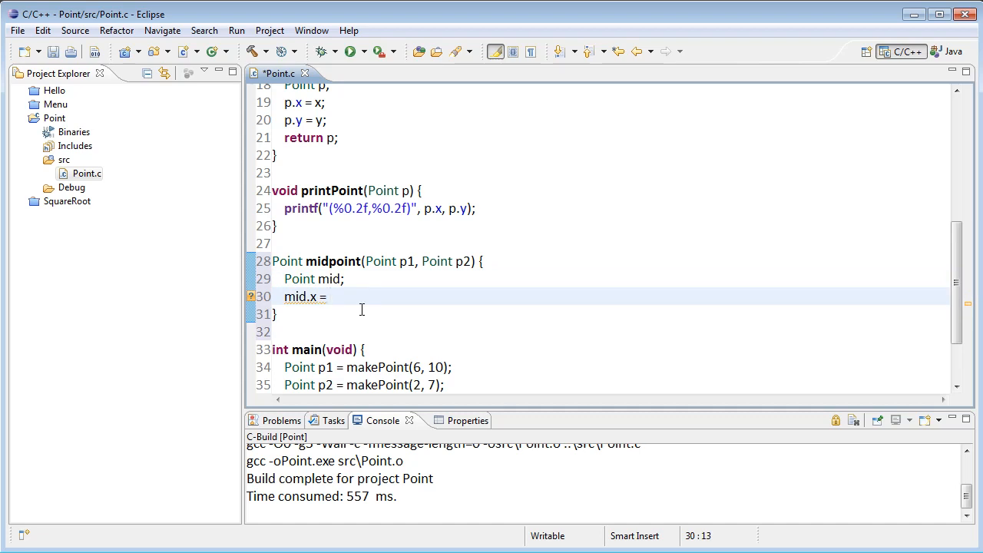
{"action": "type", "text": "()"}
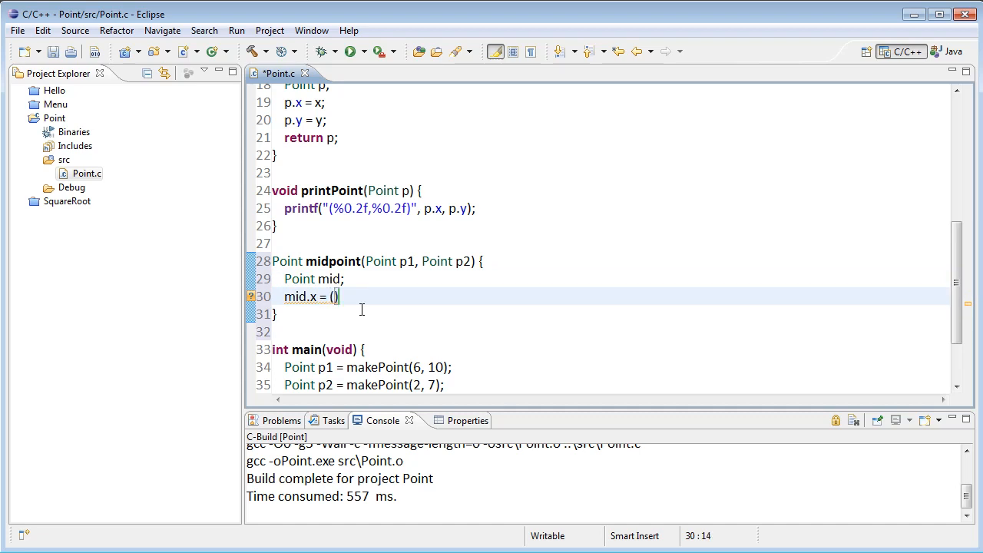
{"action": "type", "text": "p1.x"}
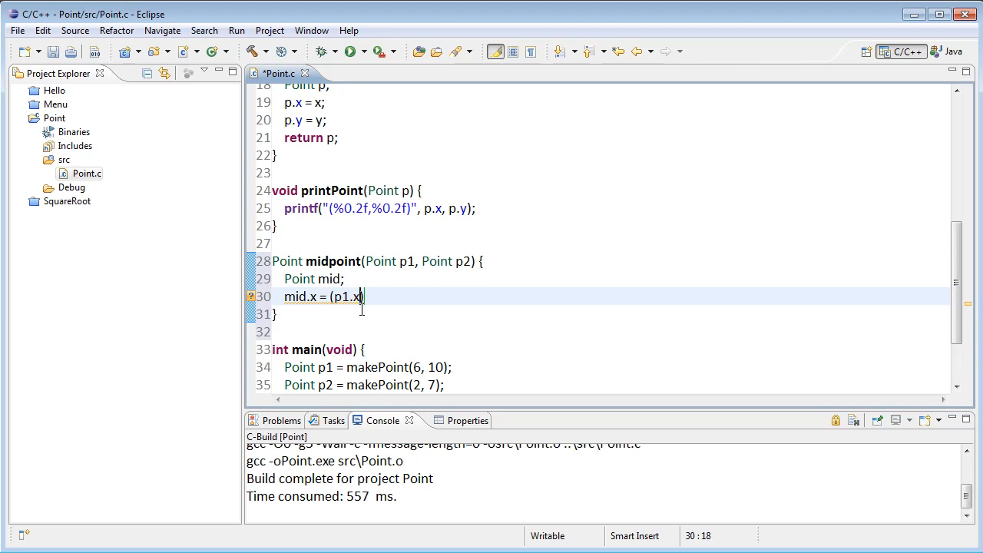
{"action": "type", "text": "+ p2"}
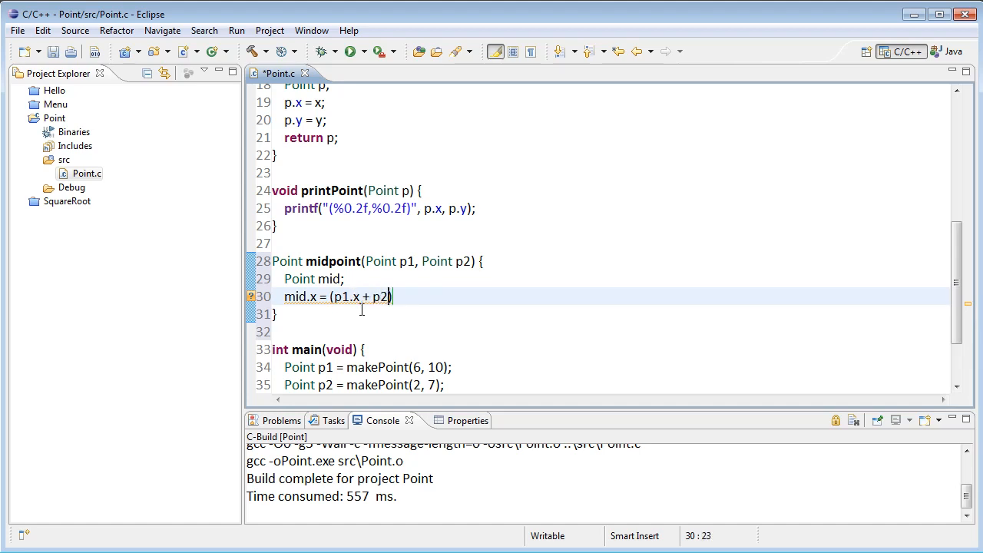
{"action": "type", "text": ".x)/2;"}
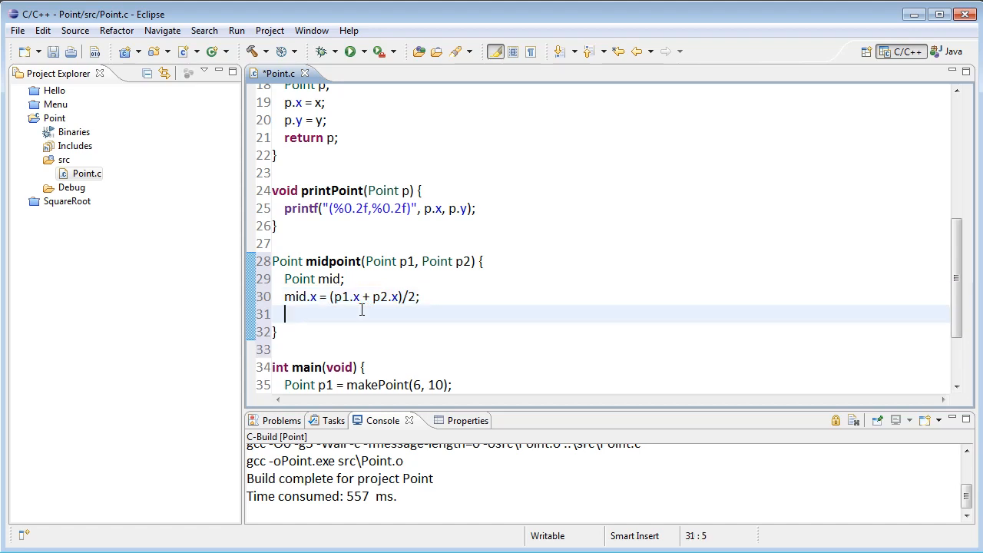
Set mid.y to (p1.y + p2.y)/2 and return mid.
{"action": "type", "text": "mid"}
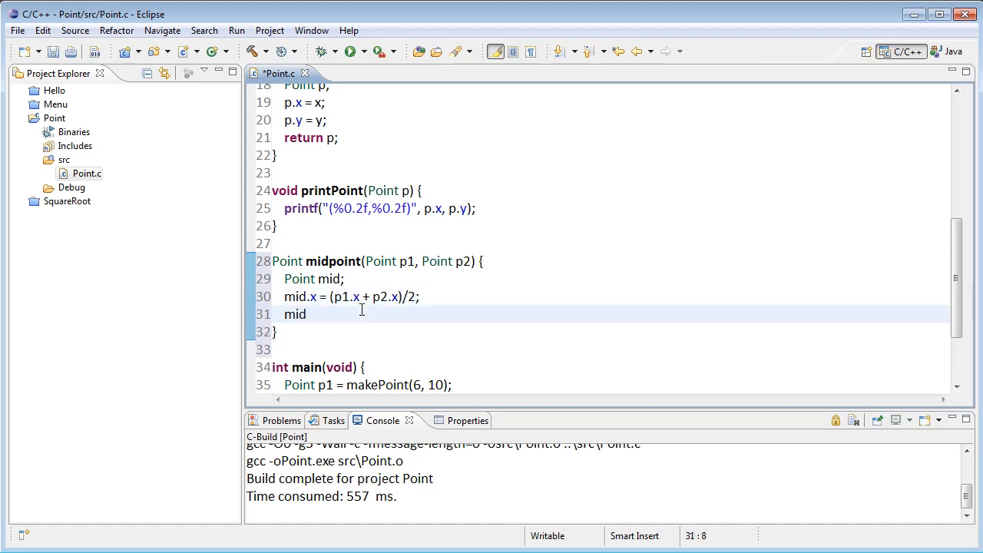
{"action": "type", "text": ".y ="}
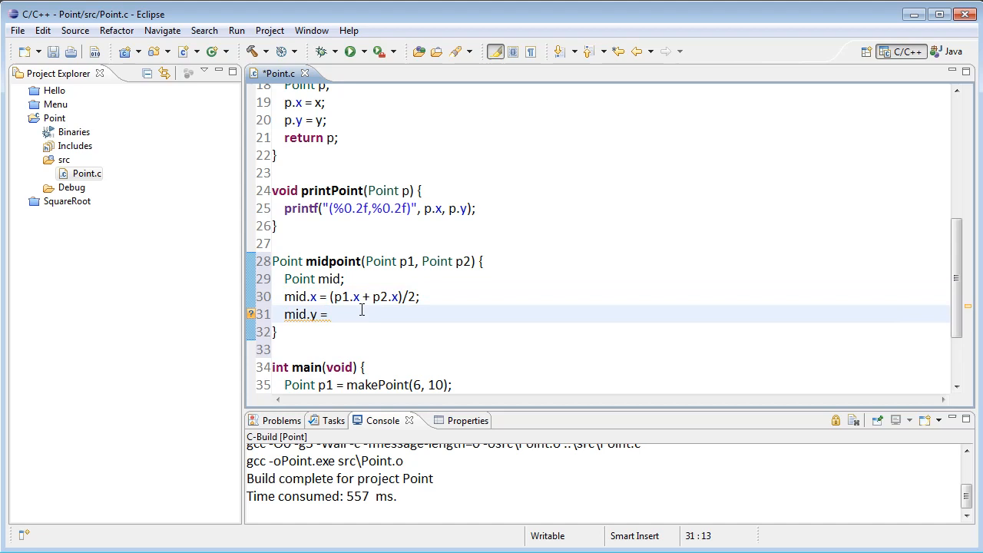
{"action": "type", "text": "()"}
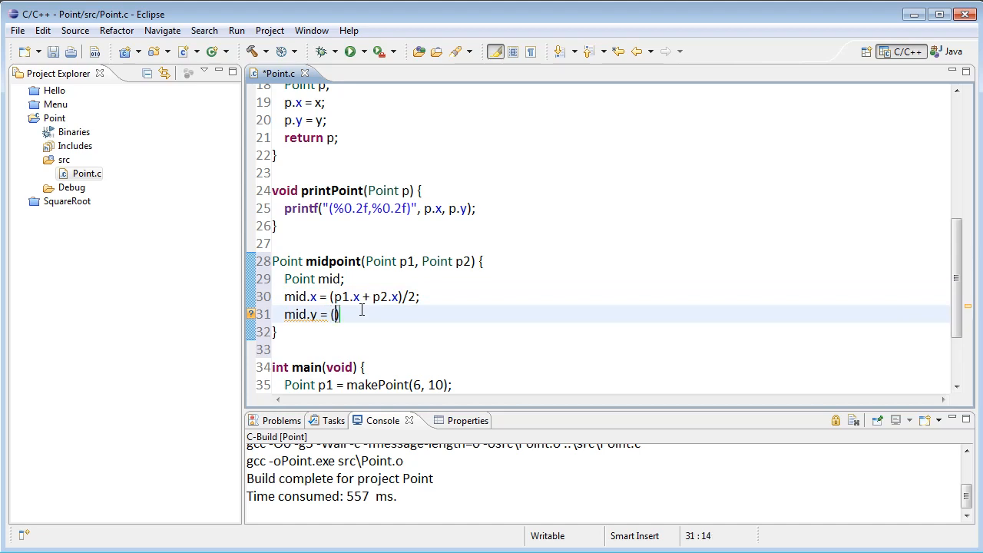
{"action": "type", "text": "p1.y+"}
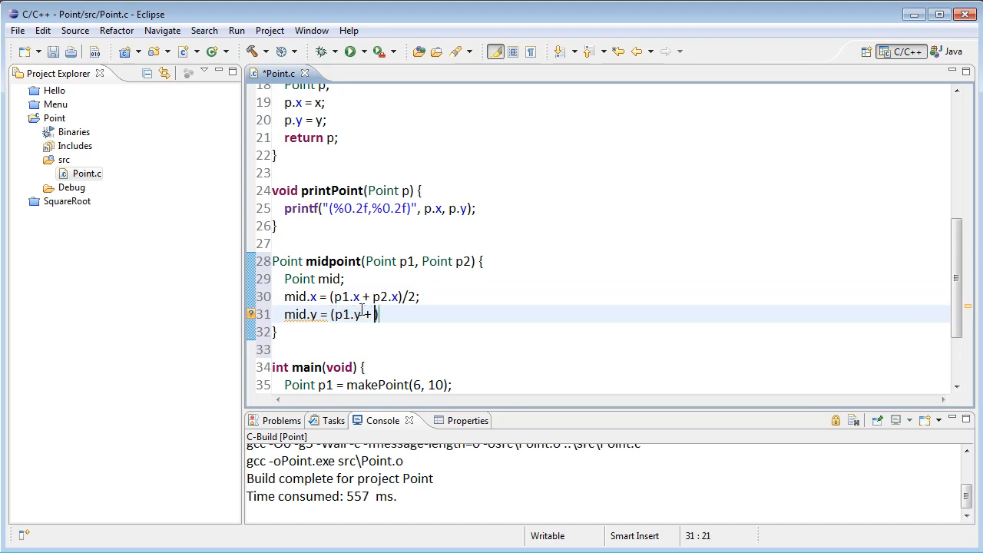
{"action": "type", "text": "p2.y"}
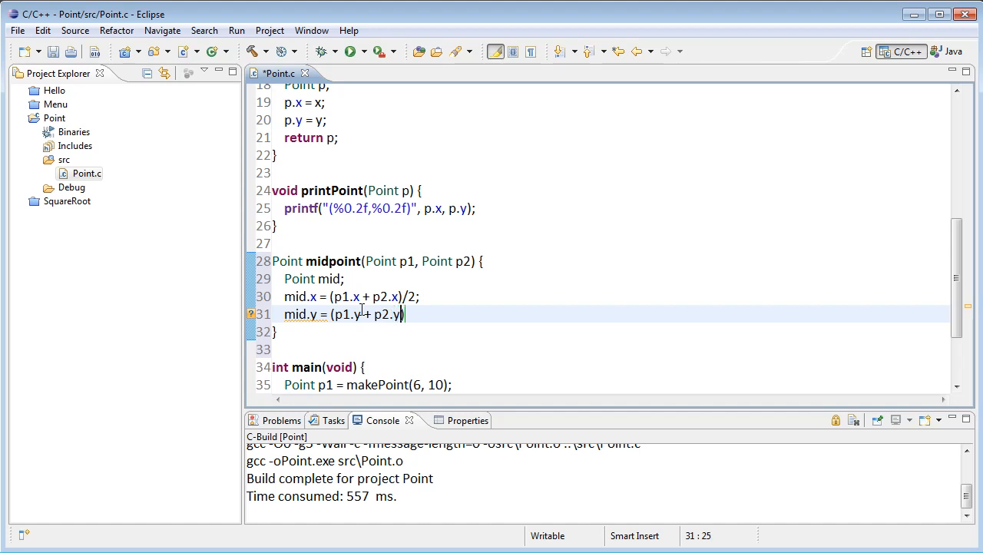
{"action": "type", "text": "/2;"}
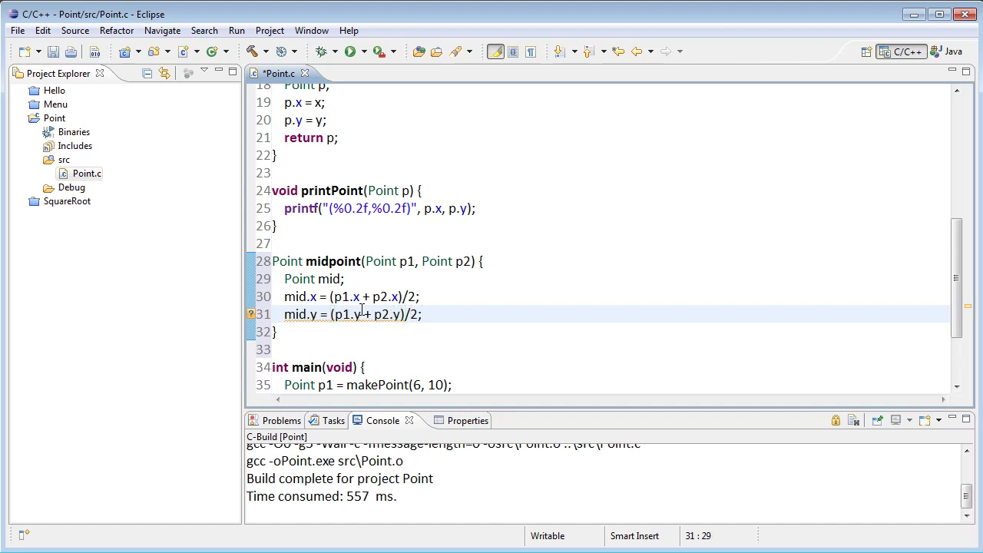
{"action": "type", "text": "return m"}
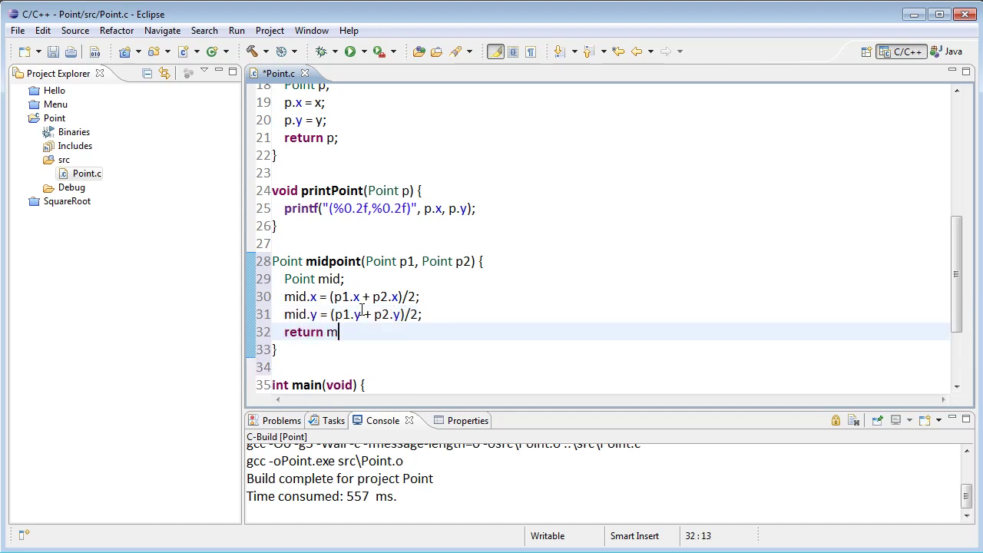
{"action": "type", "text": "id;"}
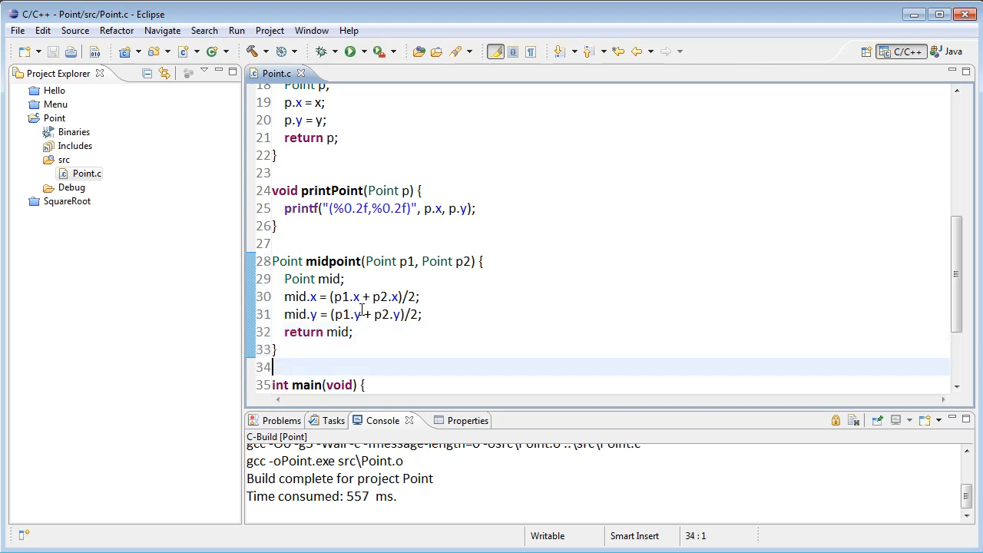
Add printPoint(p2); before the midpoint print in main and rerun to show all three points.
{"action": "left_click", "coordinate": [354, 52]}
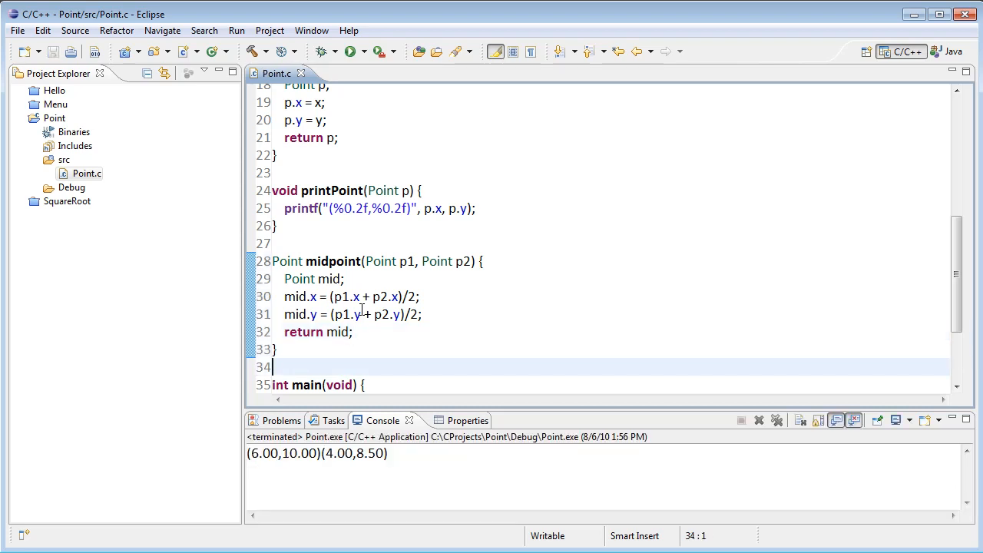
{"action": "scroll", "scroll_direction": "down", "scroll_amount": 3}
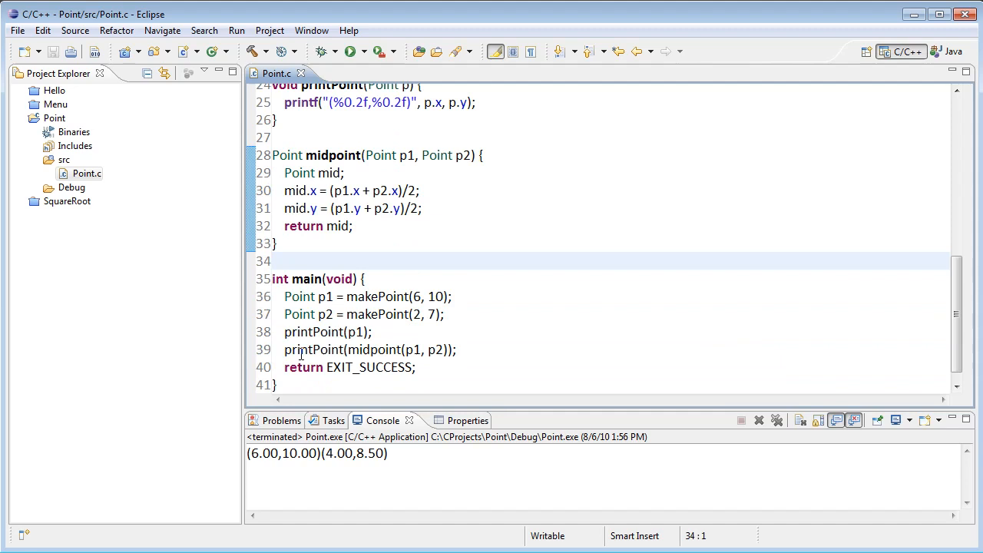
{"action": "left_click", "coordinate": [329, 332]}
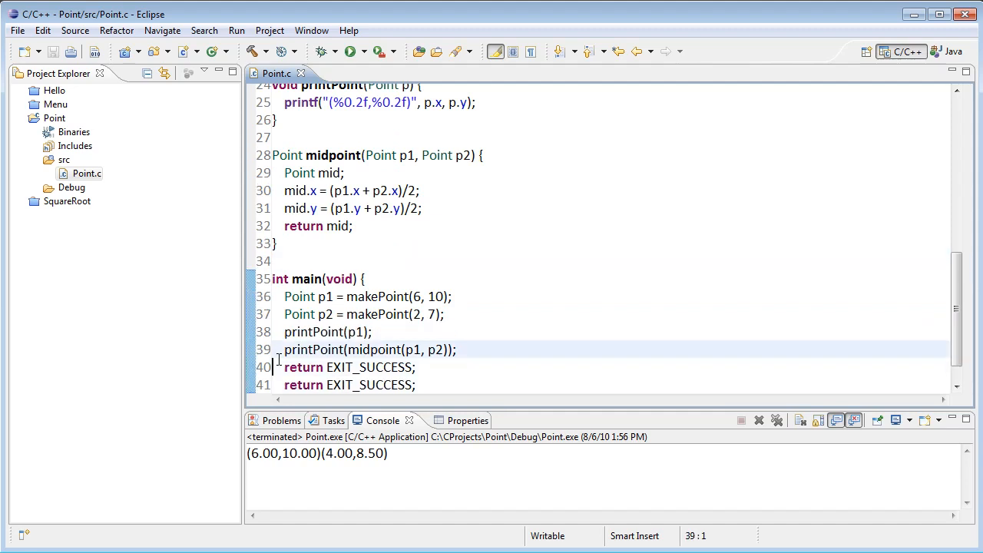
{"action": "type", "text": "printPoint(p1);"}
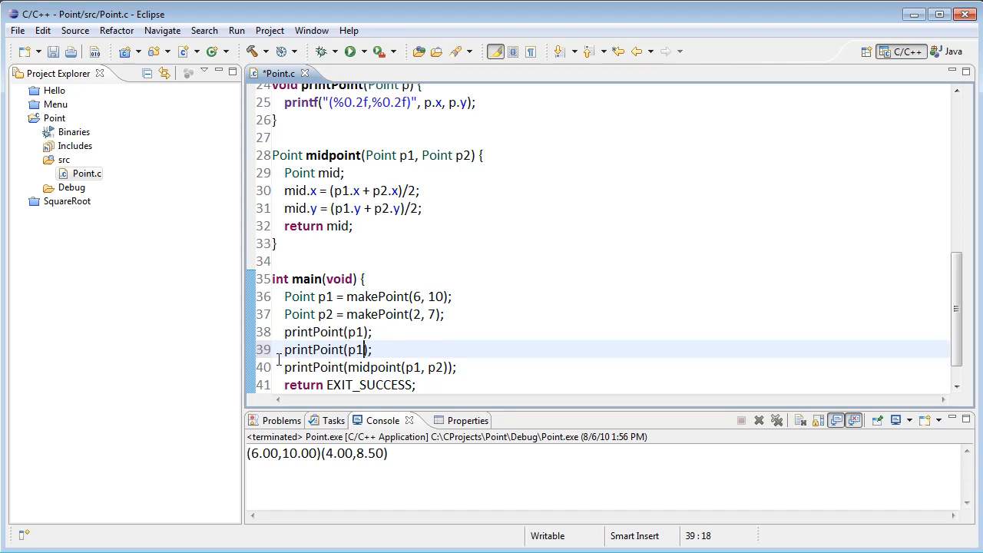
{"action": "type", "text": "2"}
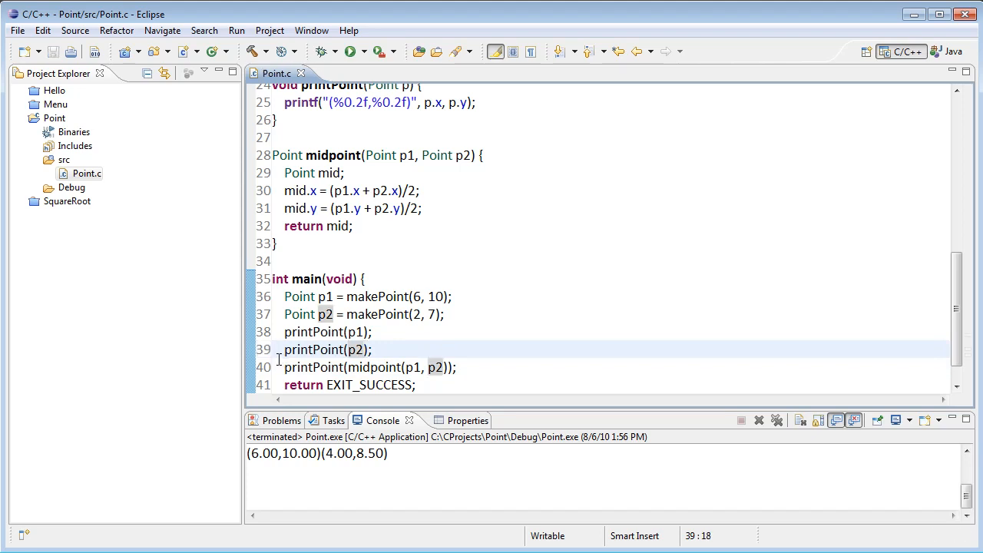
{"action": "left_click", "coordinate": [353, 52]}
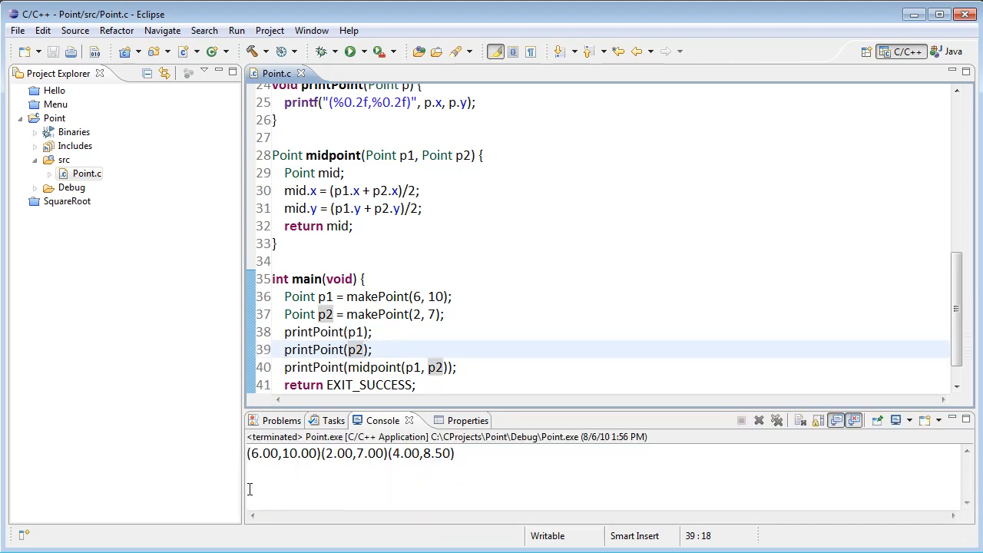